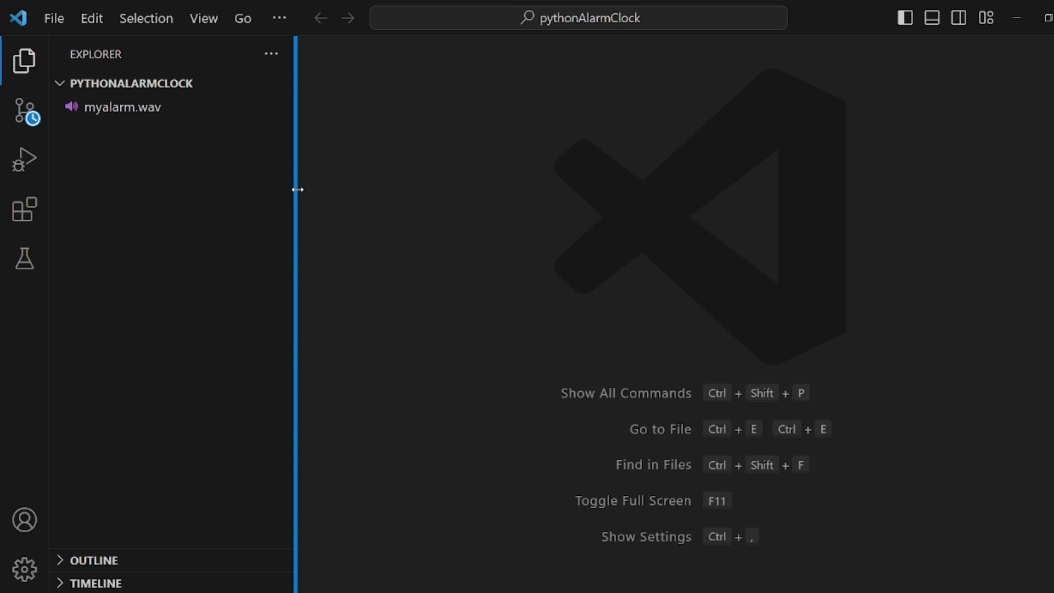
{"action": "mouse_move", "coordinate": [205, 82]}
{"action": "type", "text": "alarm.py"}
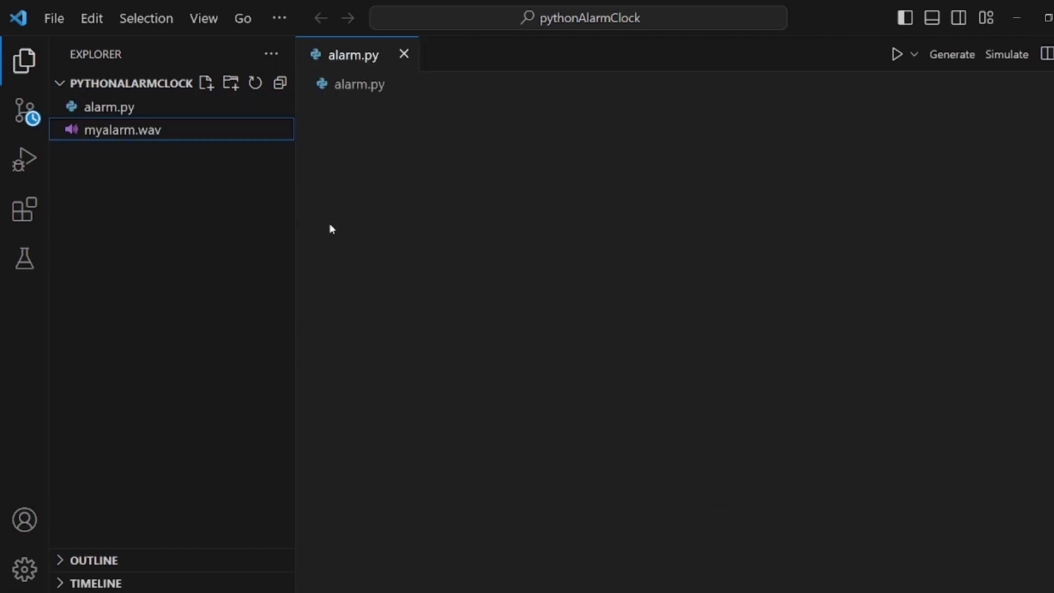
Define the function header def alarm(seconds): in the empty alarm.py
{"action": "left_click", "coordinate": [108, 107]}
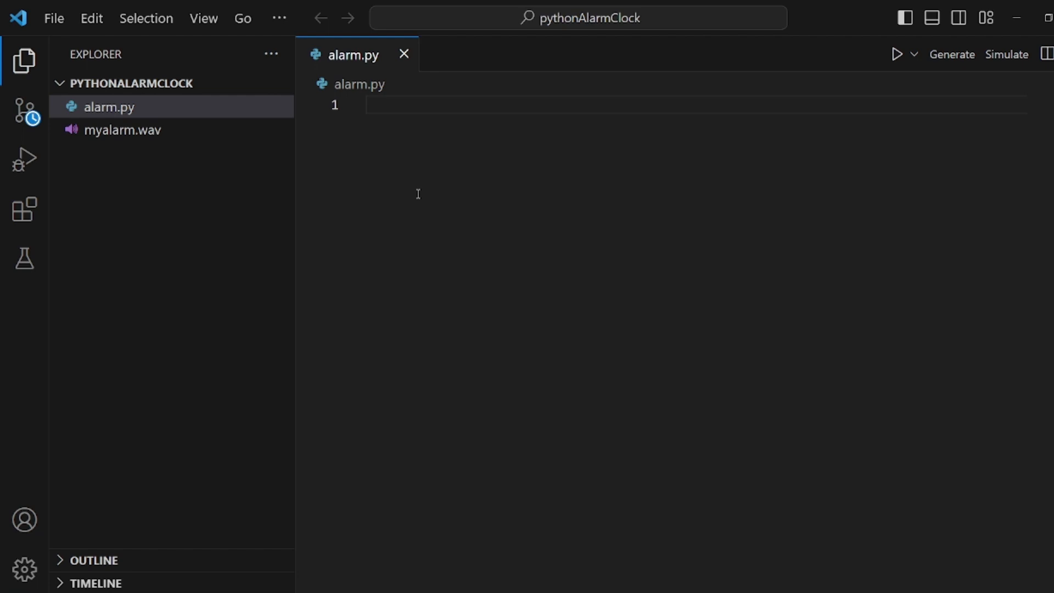
{"action": "type", "text": "def"}
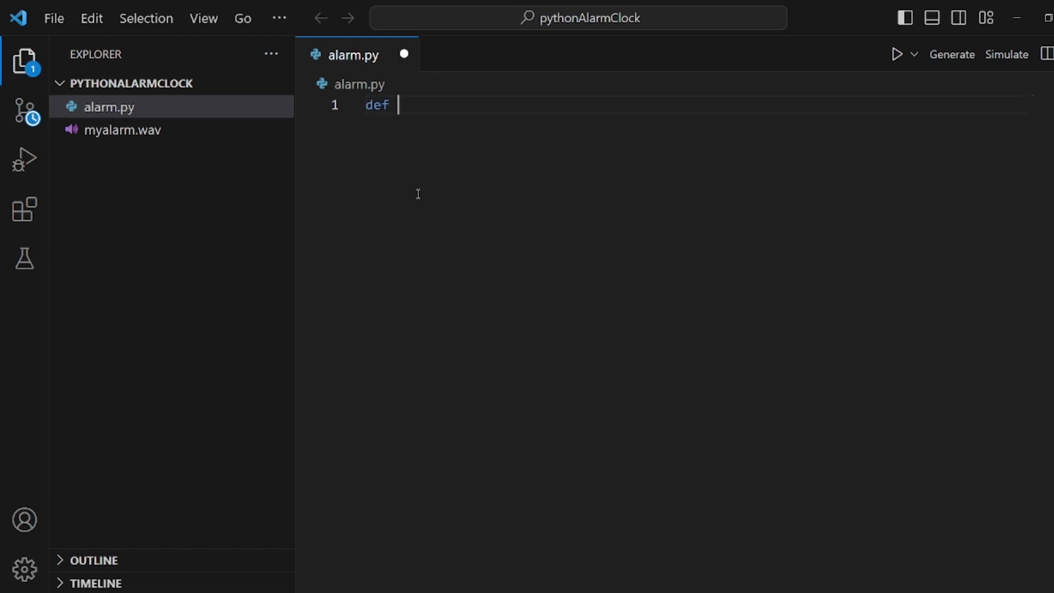
{"action": "type", "text": "alar"}
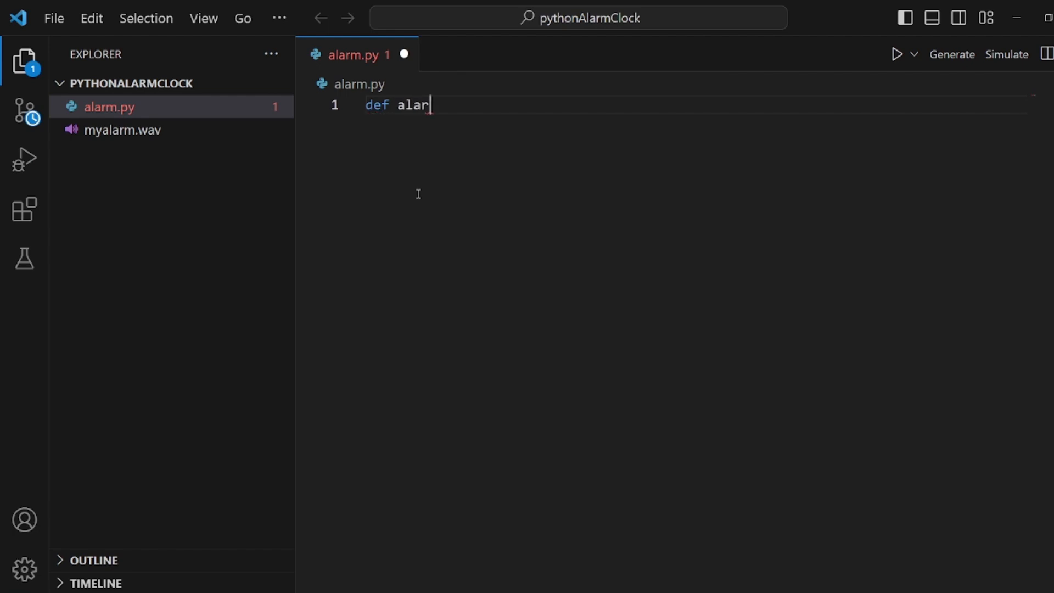
{"action": "type", "text": "m()"}
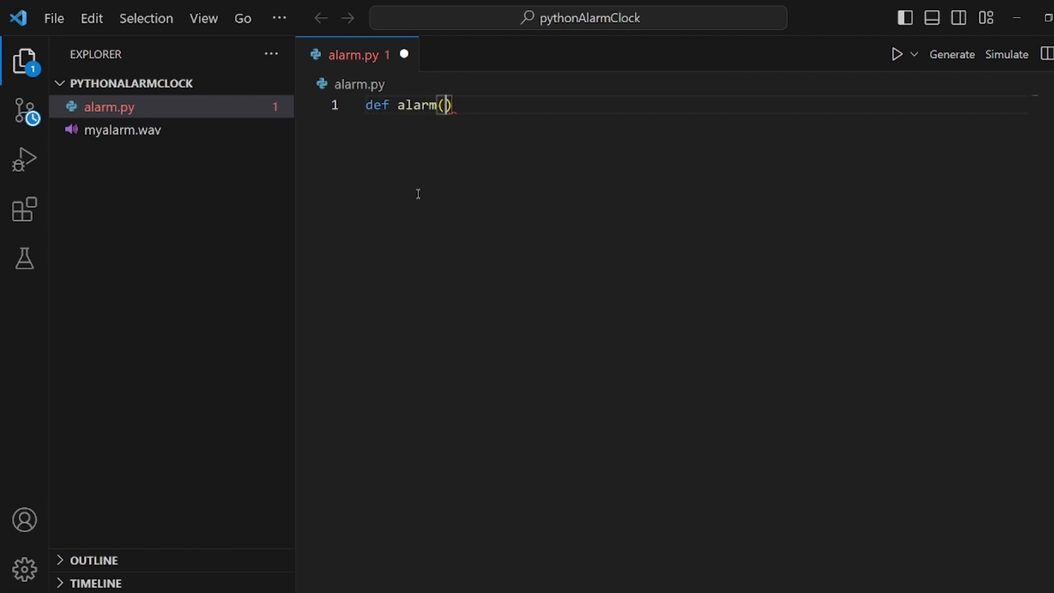
{"action": "type", "text": "second"}
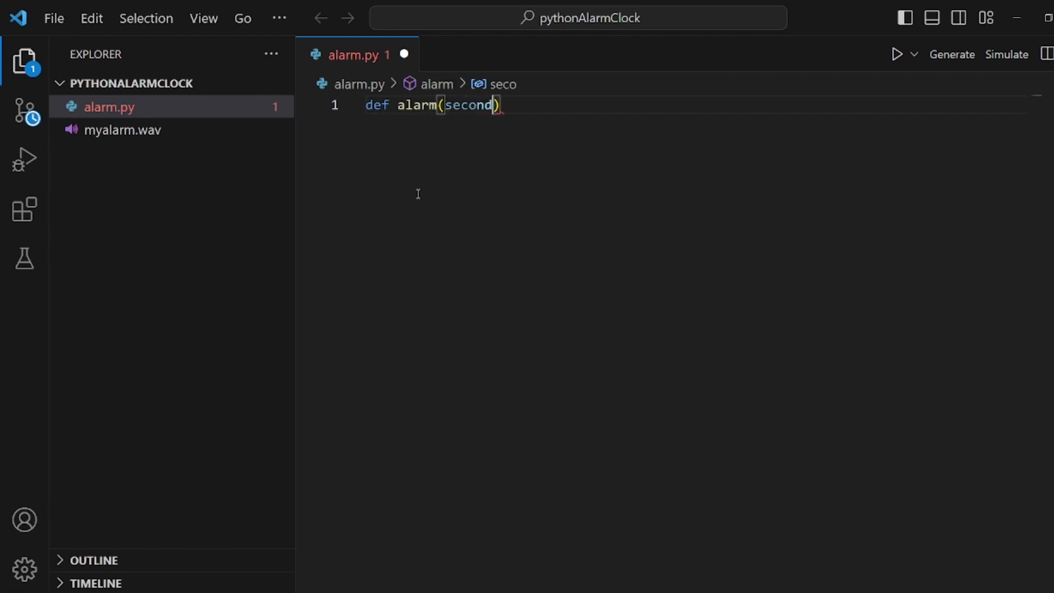
{"action": "type", "text": "s):"}
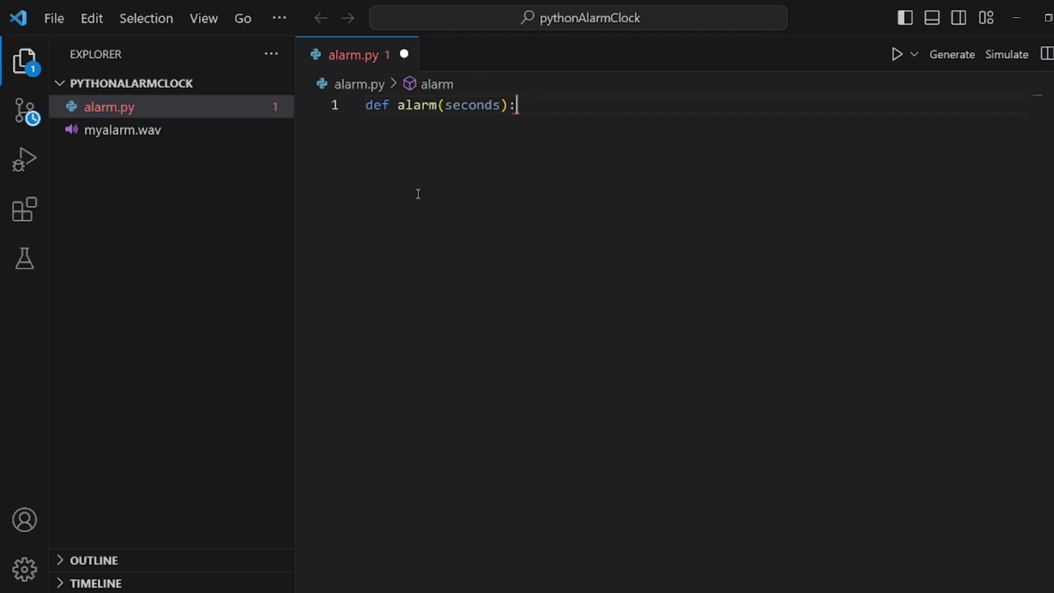
{"action": "key", "text": "enter"}
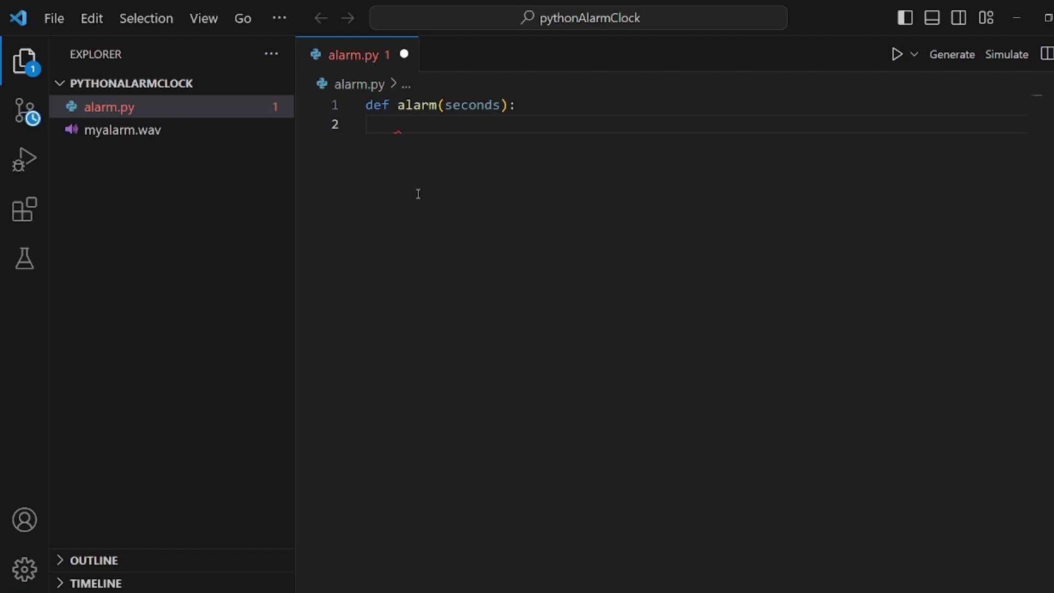
Set passed_time = 0 and begin the while passed_time < seconds loop
{"action": "type", "text": "pa"}
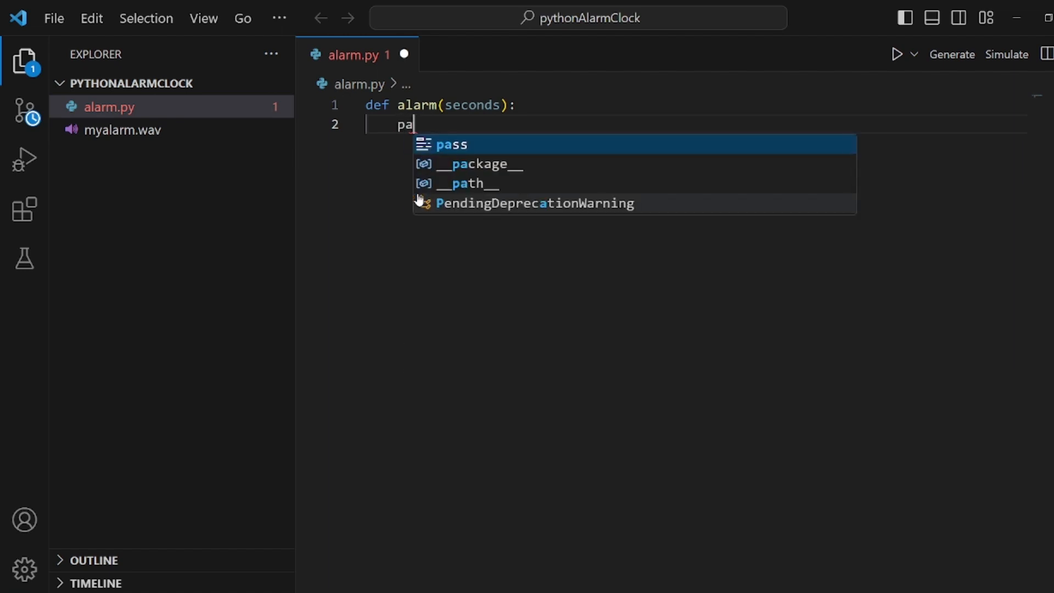
{"action": "type", "text": "ssed_time = 0"}
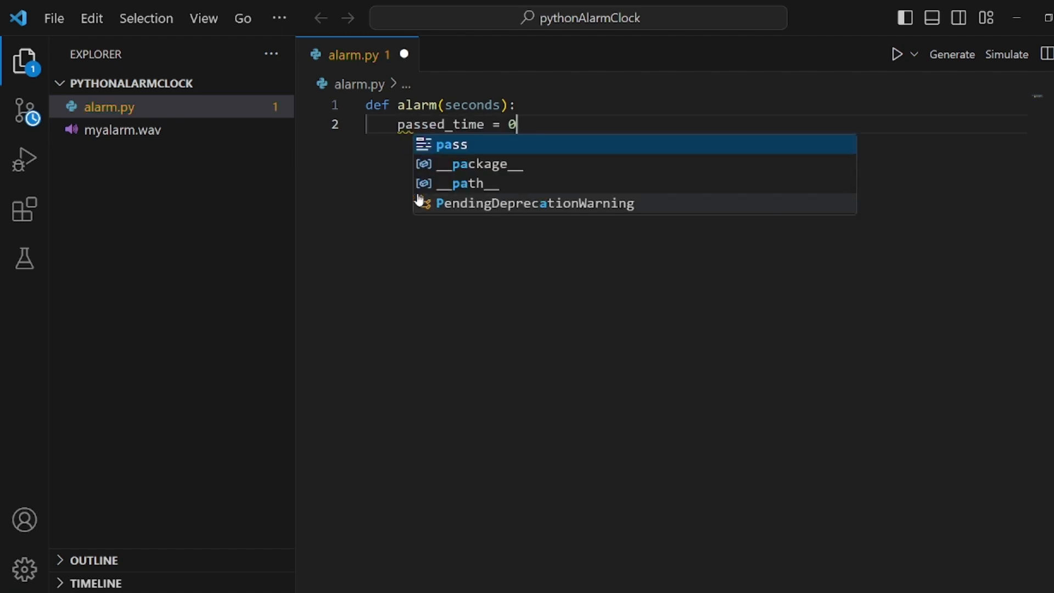
{"action": "key", "text": "Escape"}
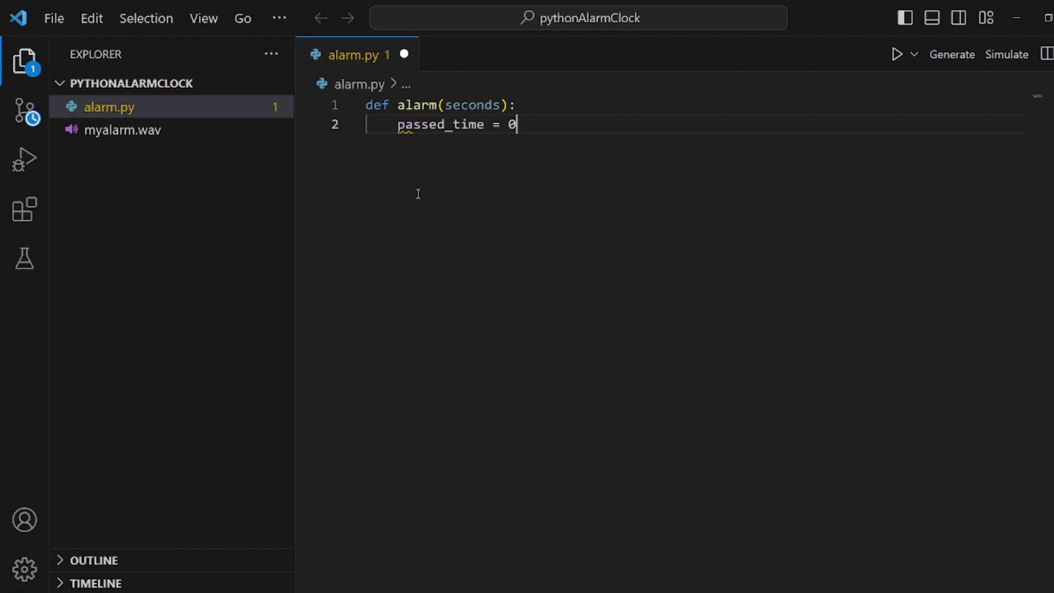
{"action": "key", "text": "Enter"}
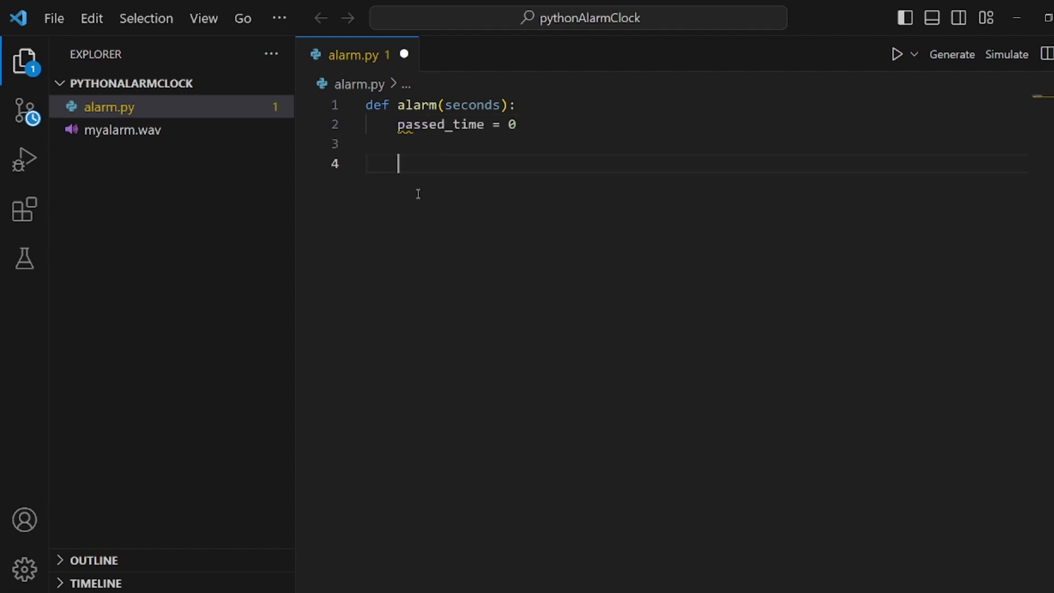
{"action": "type", "text": "whi"}
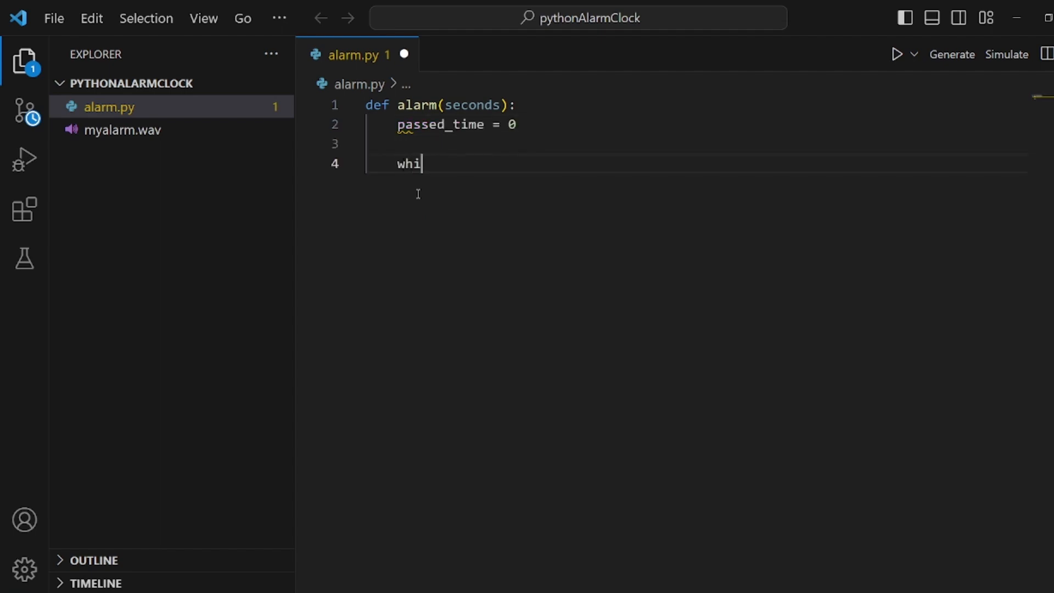
{"action": "type", "text": "le"}
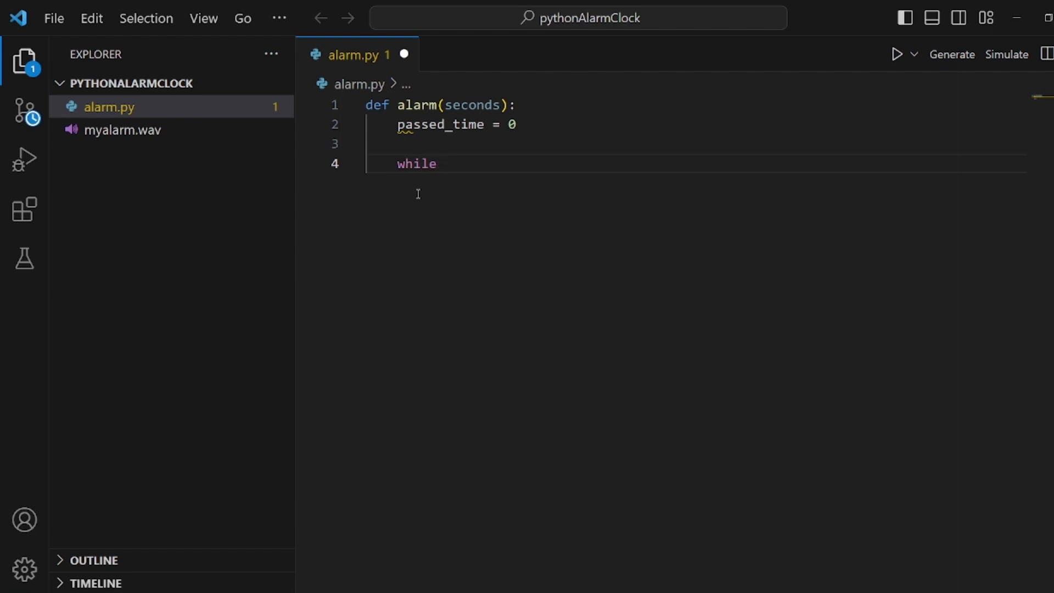
{"action": "type", "text": "passed"}
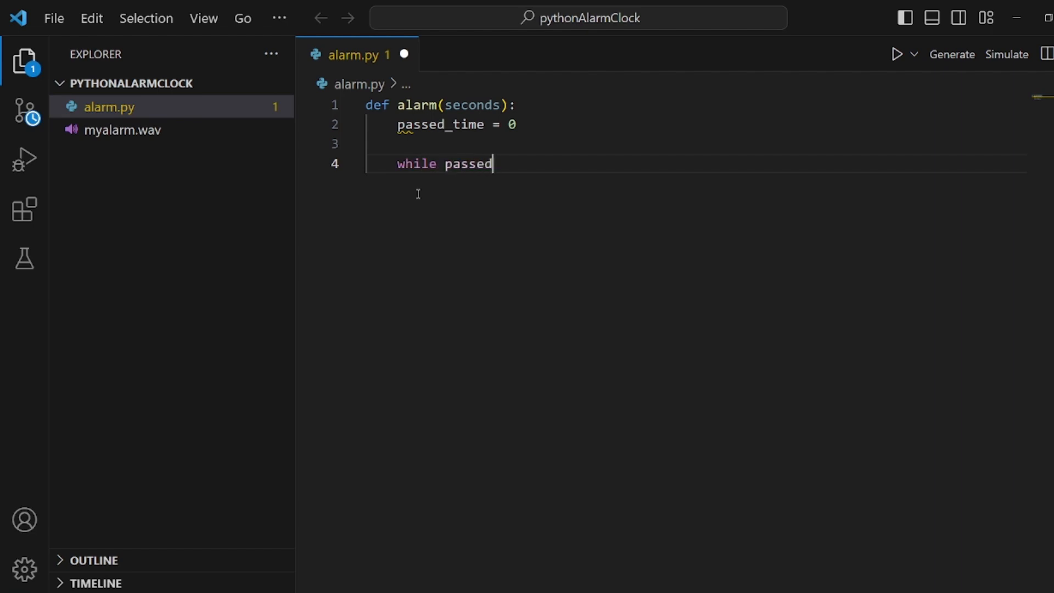
{"action": "type", "text": "_time"}
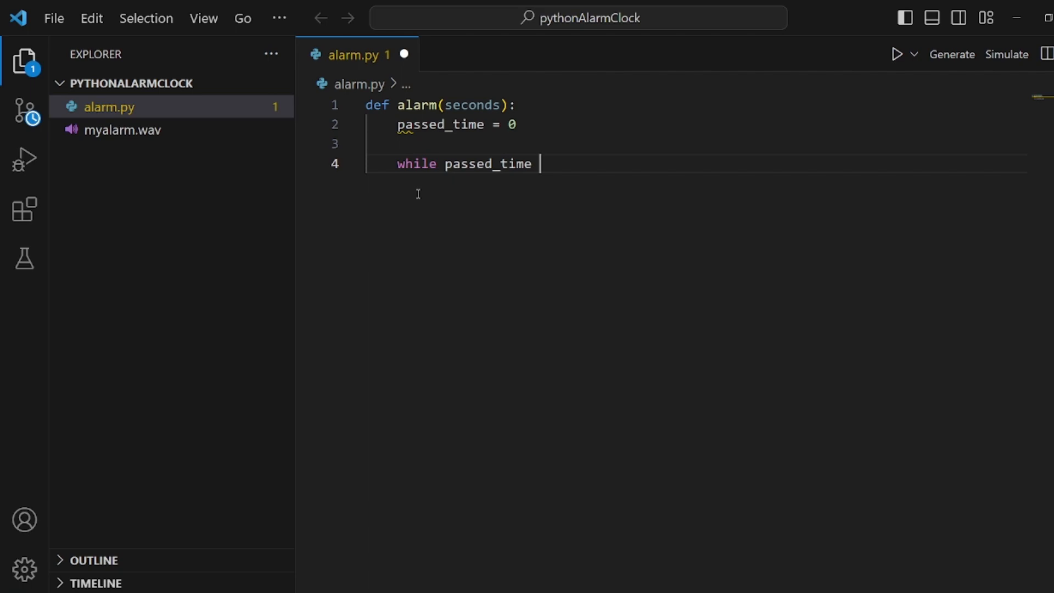
{"action": "type", "text": "< seconds:"}
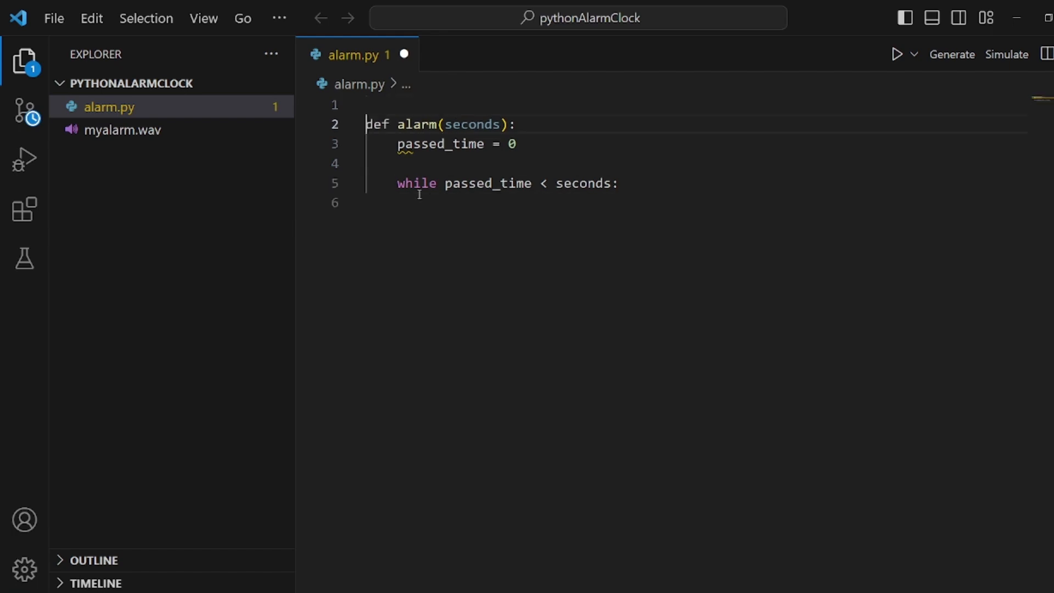
Import time and have the loop sleep one second with time.sleep(1)
{"action": "type", "text": "i"}
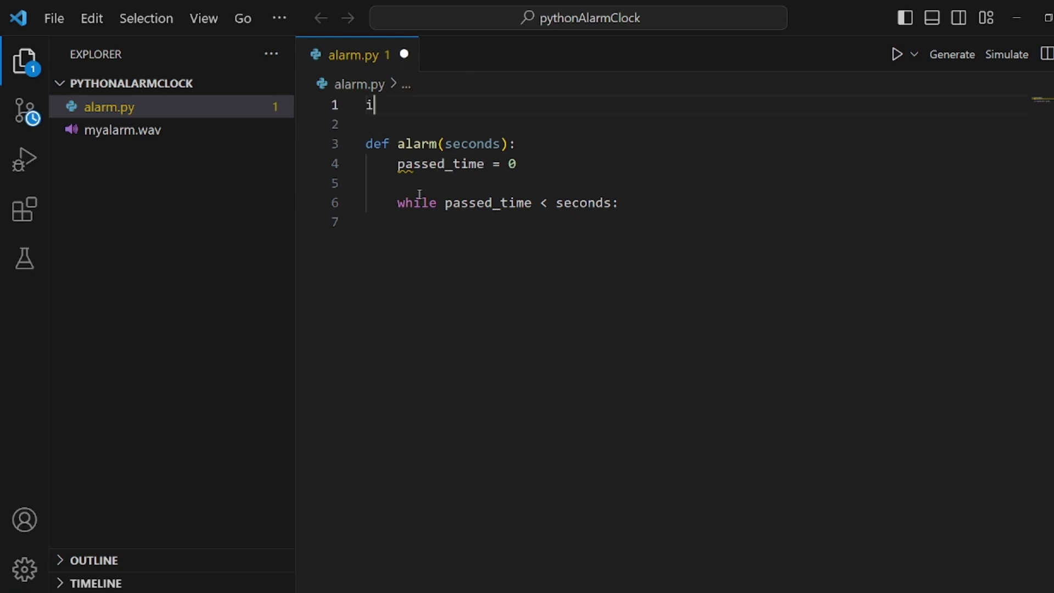
{"action": "type", "text": "mport ti"}
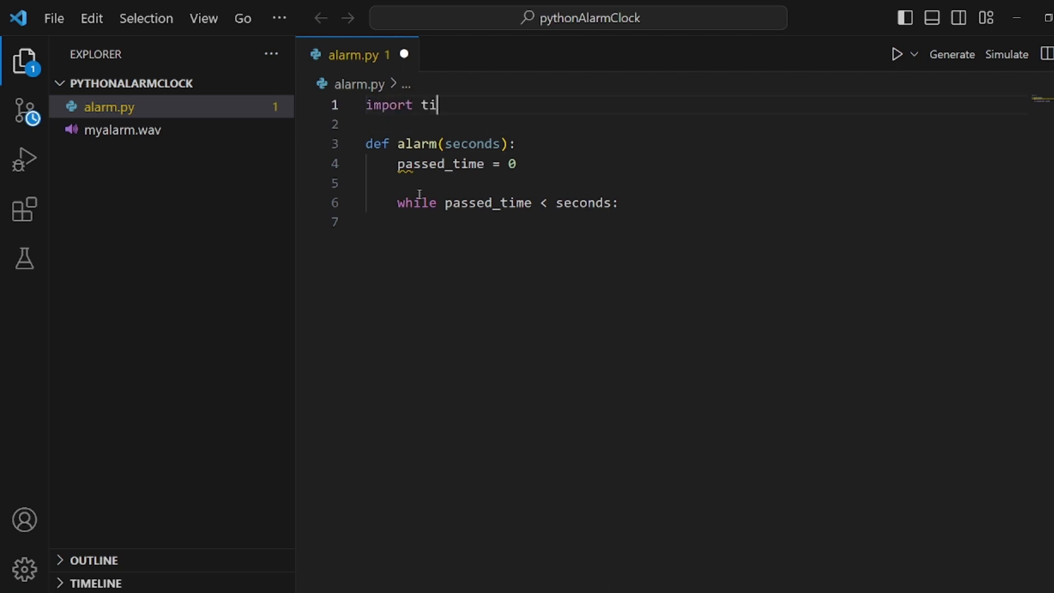
{"action": "type", "text": "me"}
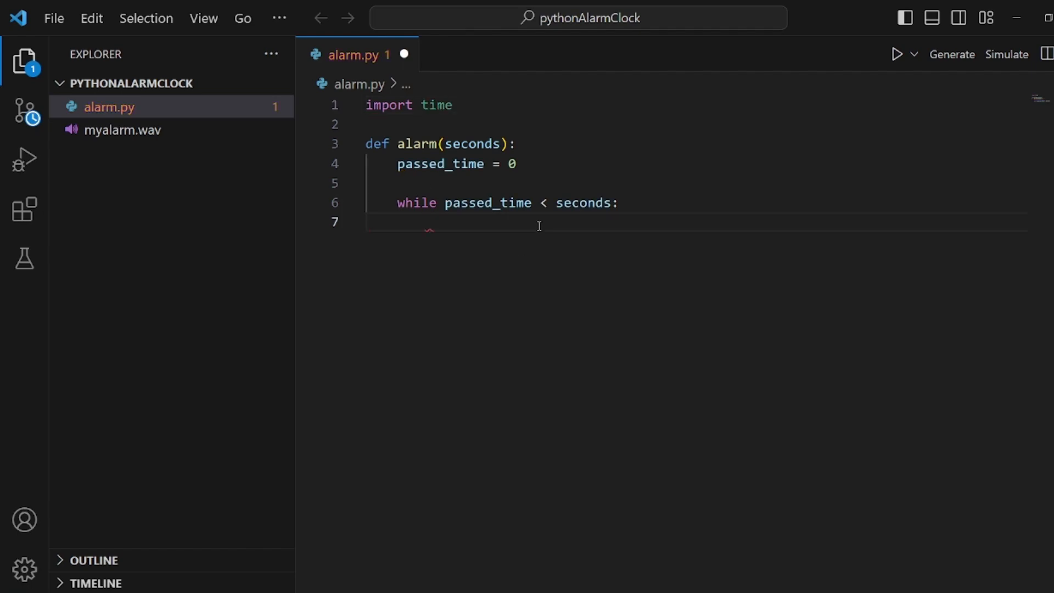
{"action": "type", "text": "time"}
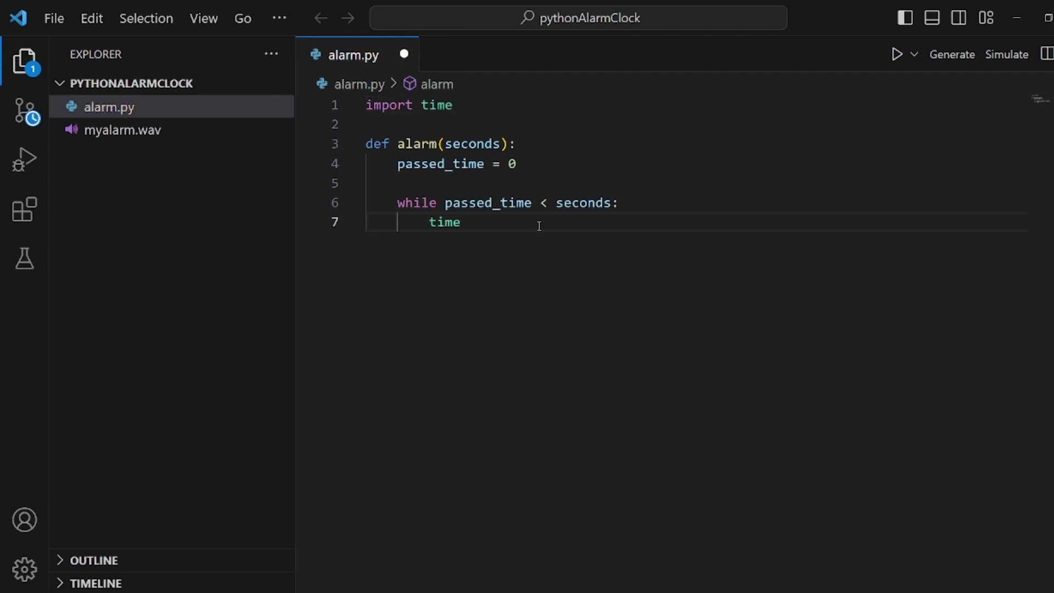
{"action": "type", "text": ".sleep"}
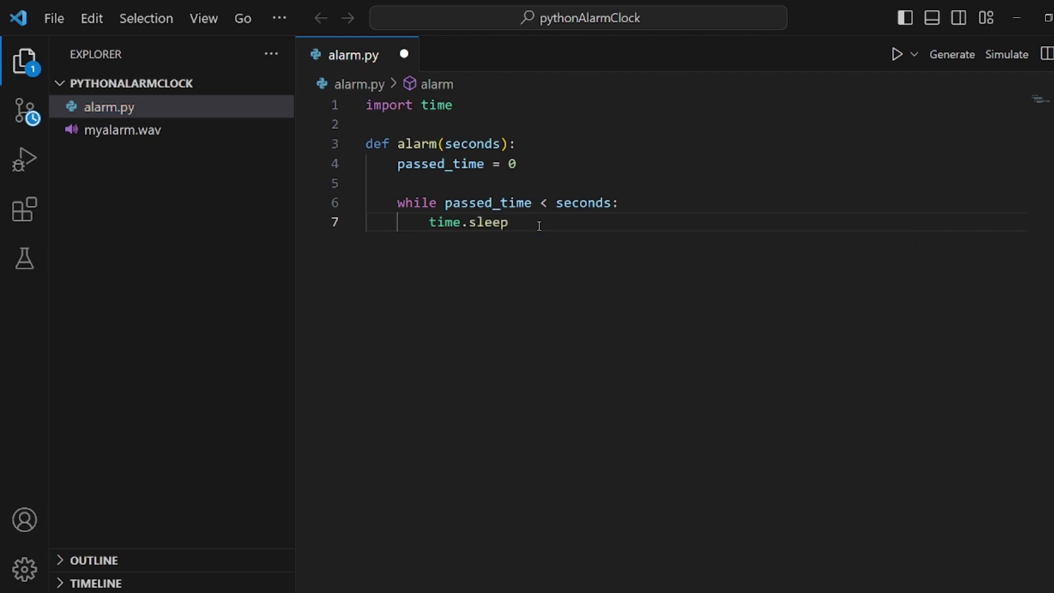
{"action": "type", "text": "(1)"}
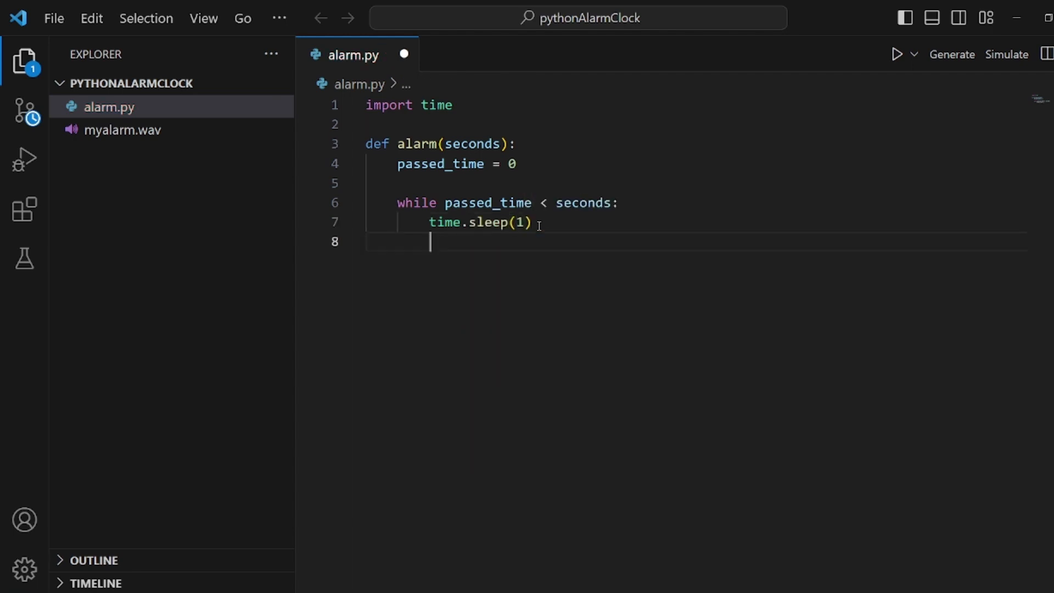
Increment passed_time by 1 and start left_time = seconds - passed_time
{"action": "type", "text": "passed_time"}
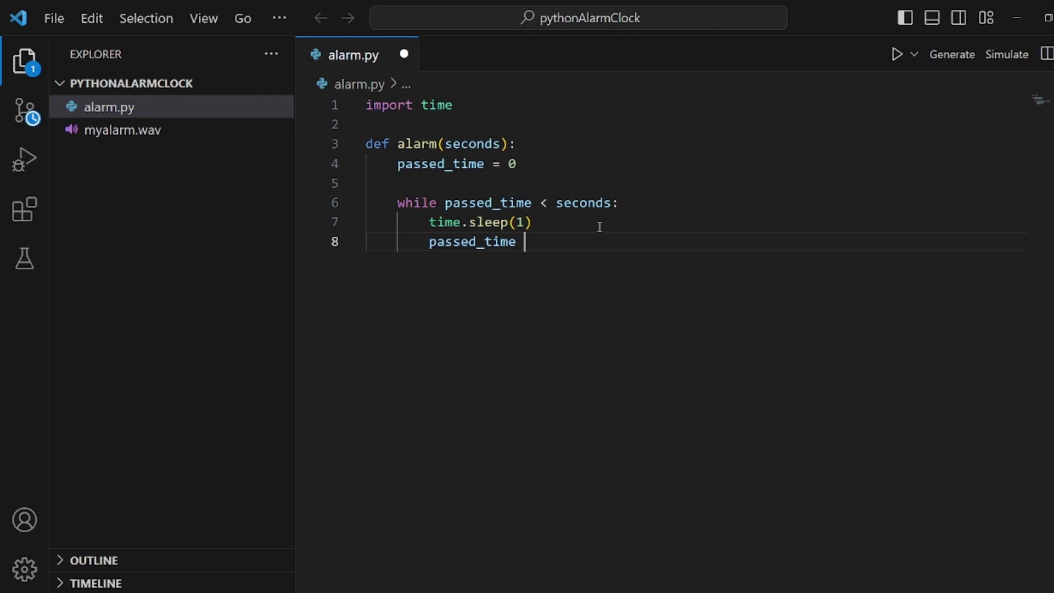
{"action": "type", "text": "++"}
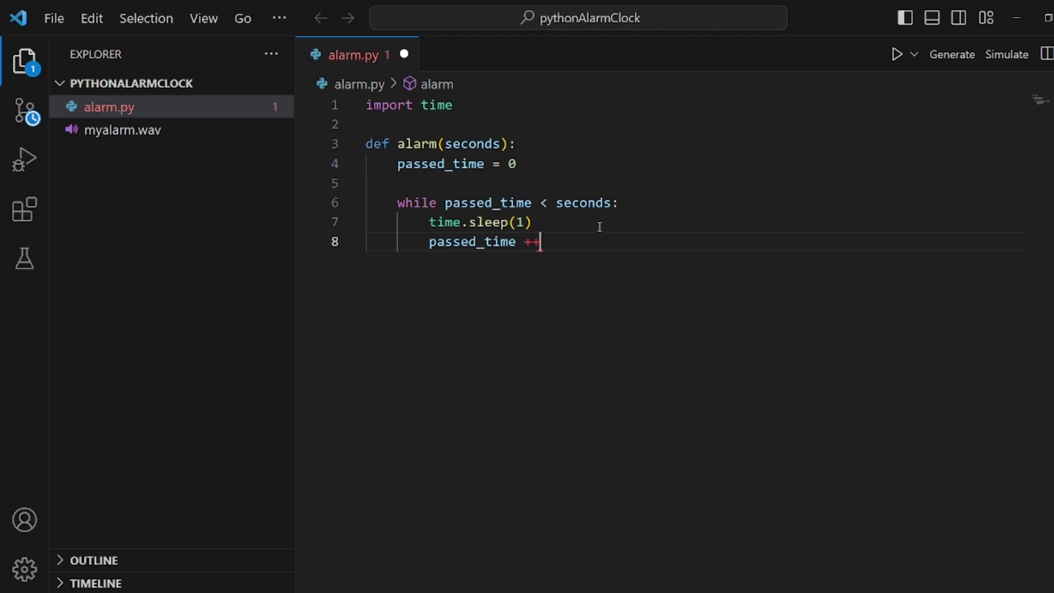
{"action": "type", "text": "="}
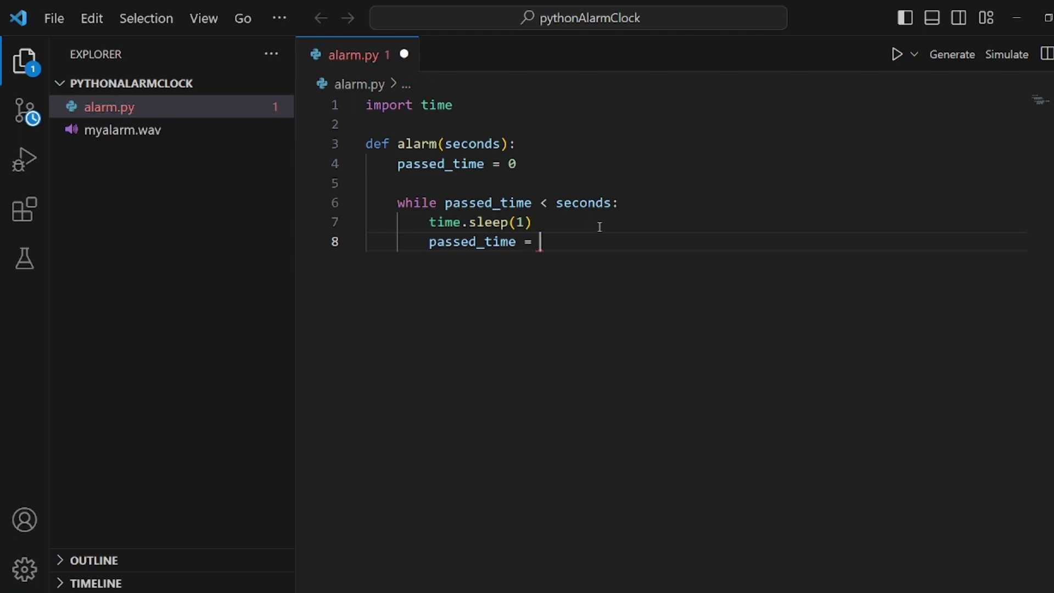
{"action": "type", "text": "passed_time"}
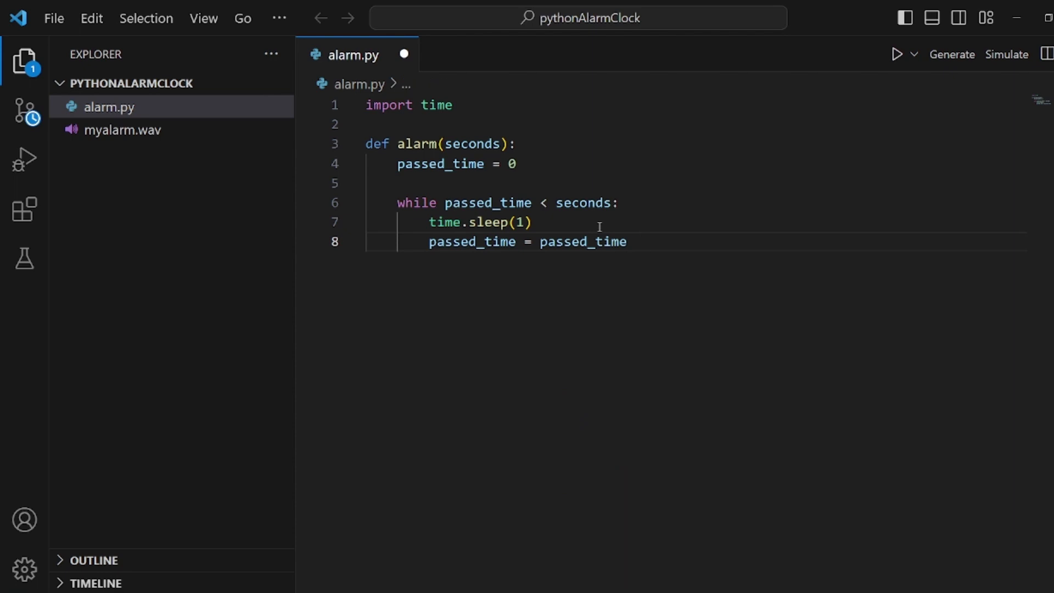
{"action": "type", "text": "+ 1"}
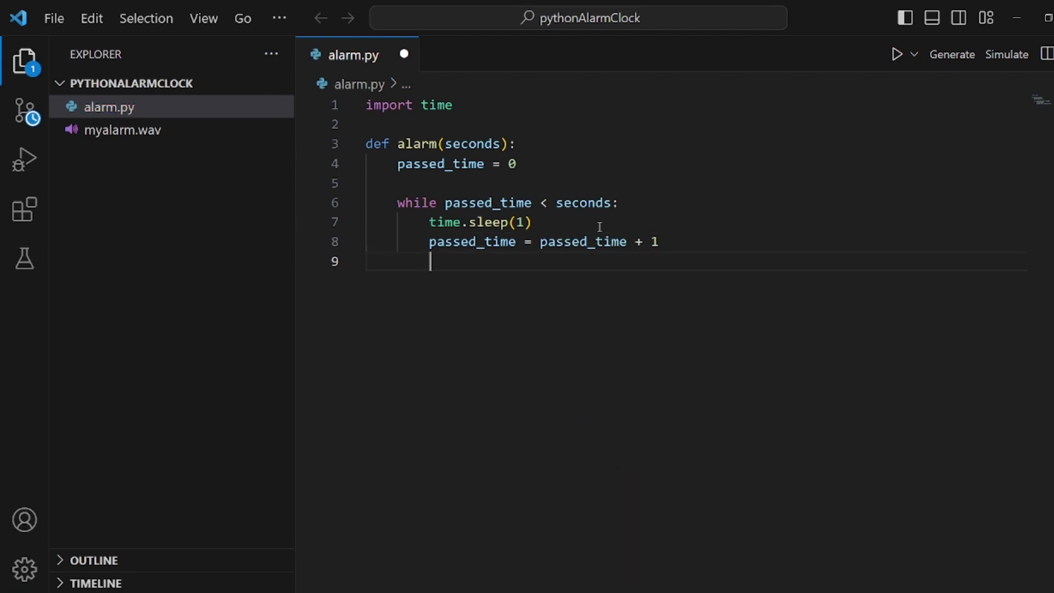
{"action": "type", "text": "left"}
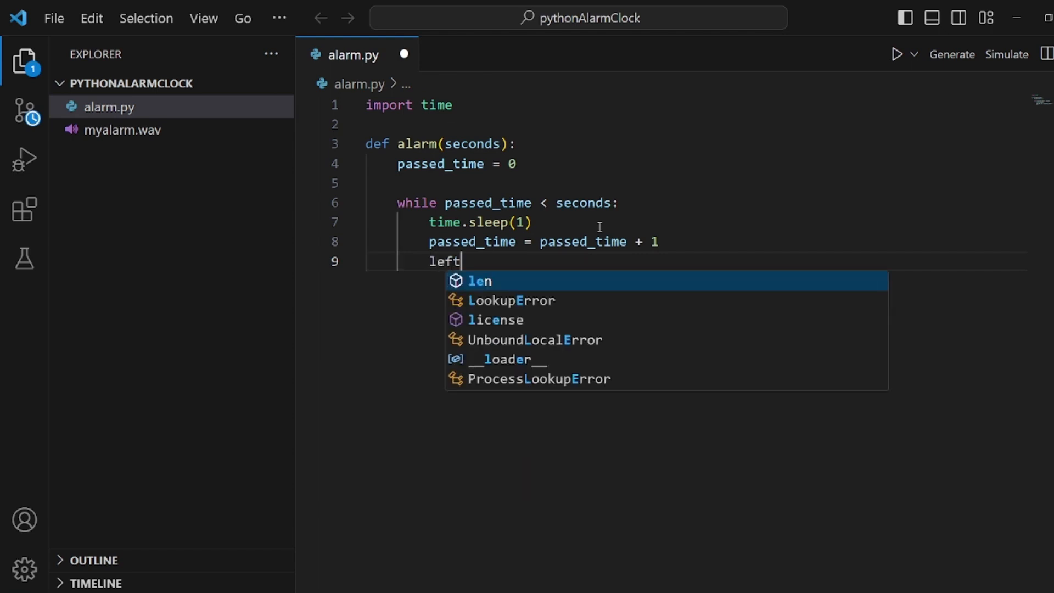
{"action": "type", "text": "_time"}
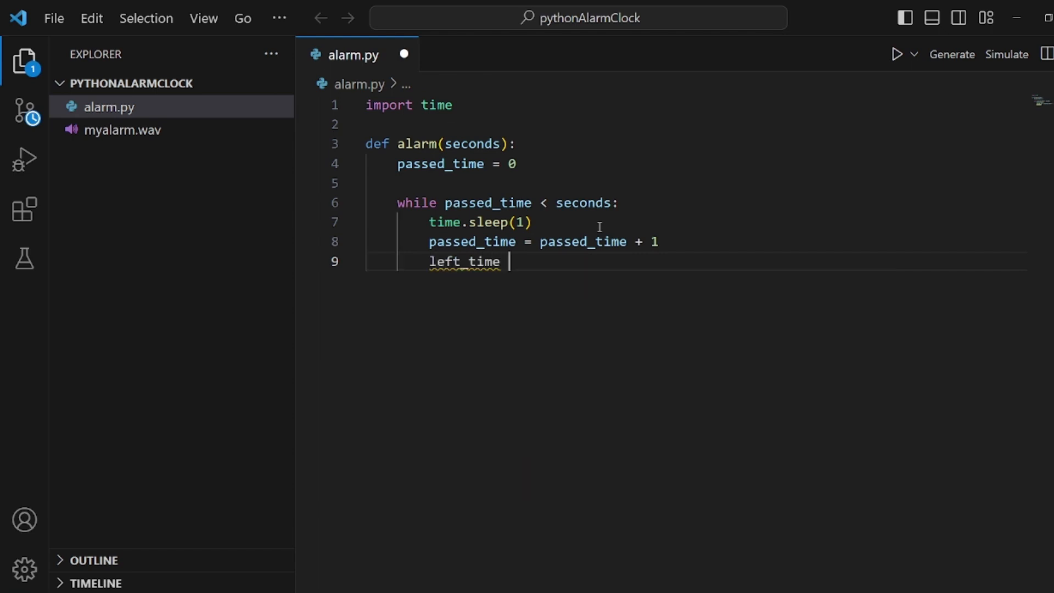
{"action": "type", "text": "= seconds - passed_time"}
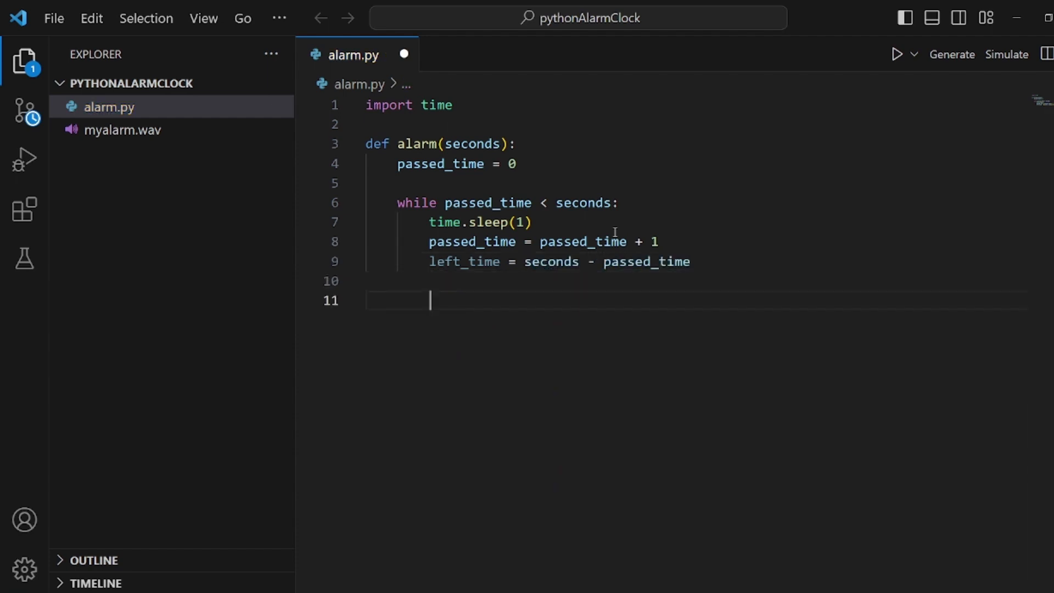
Compute hours_left = left_time // 3600 and minutes_left = left_time // 60
{"action": "type", "text": "hours"}
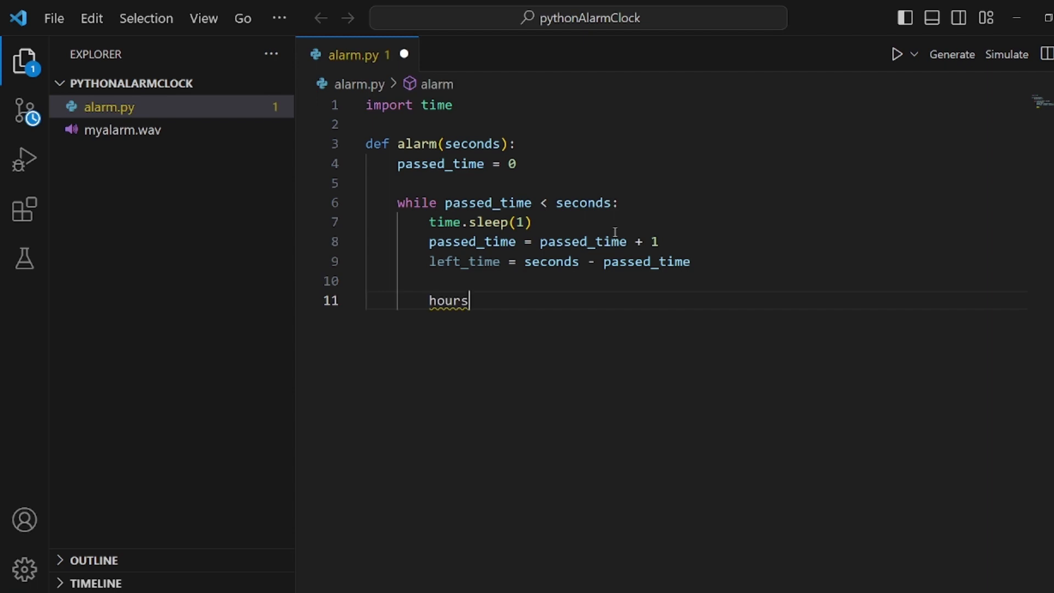
{"action": "type", "text": "_left = t"}
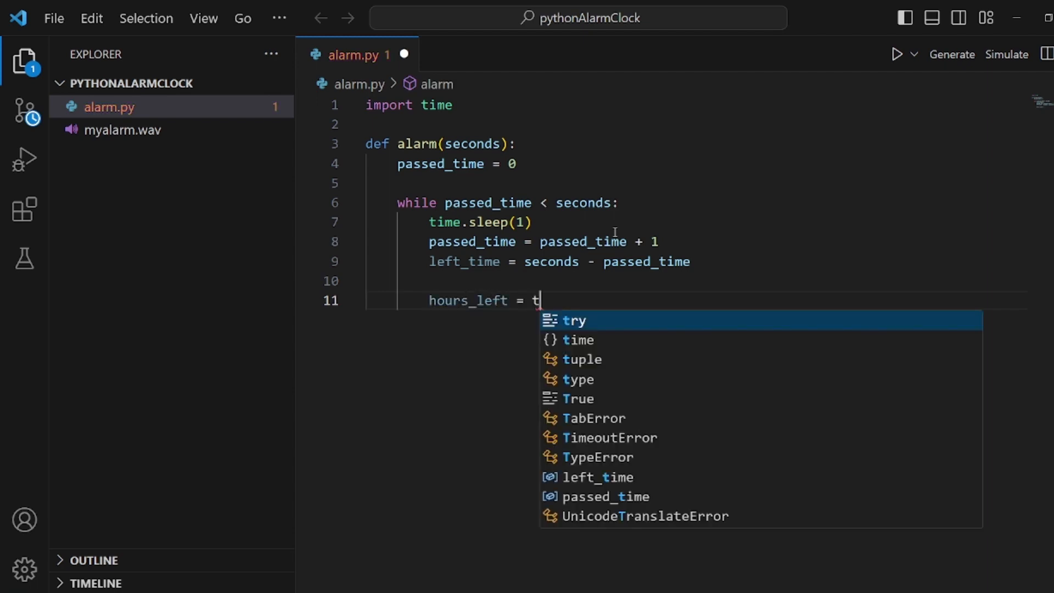
{"action": "type", "text": "left_time"}
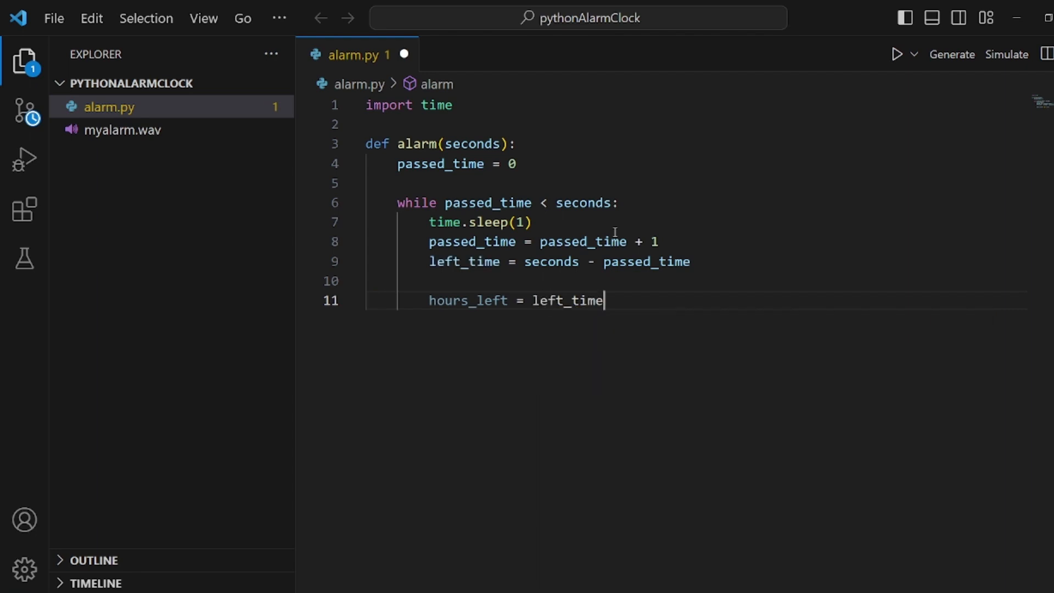
{"action": "type", "text": "//"}
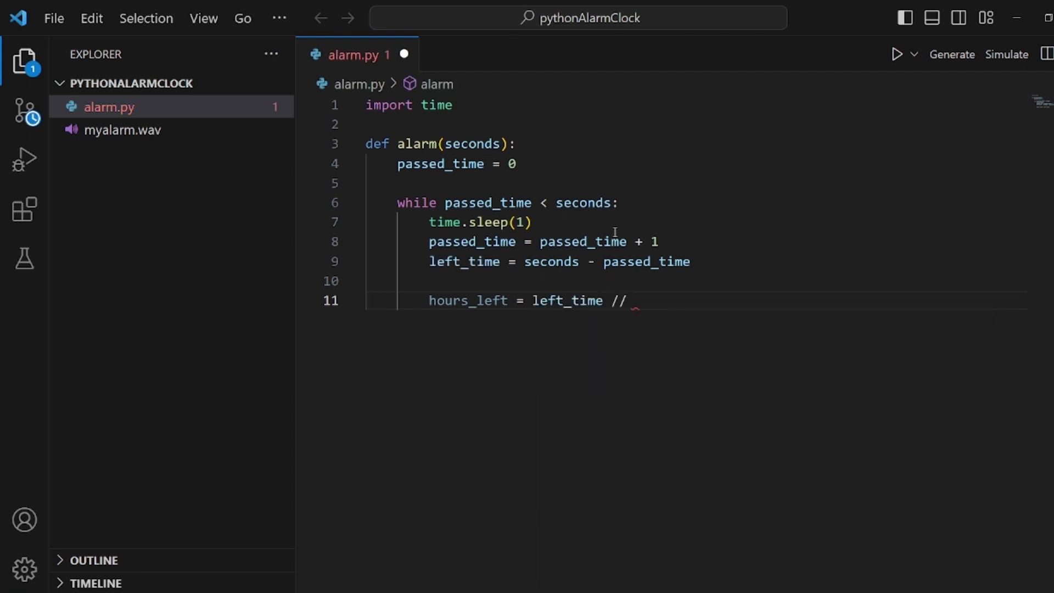
{"action": "type", "text": "3"}
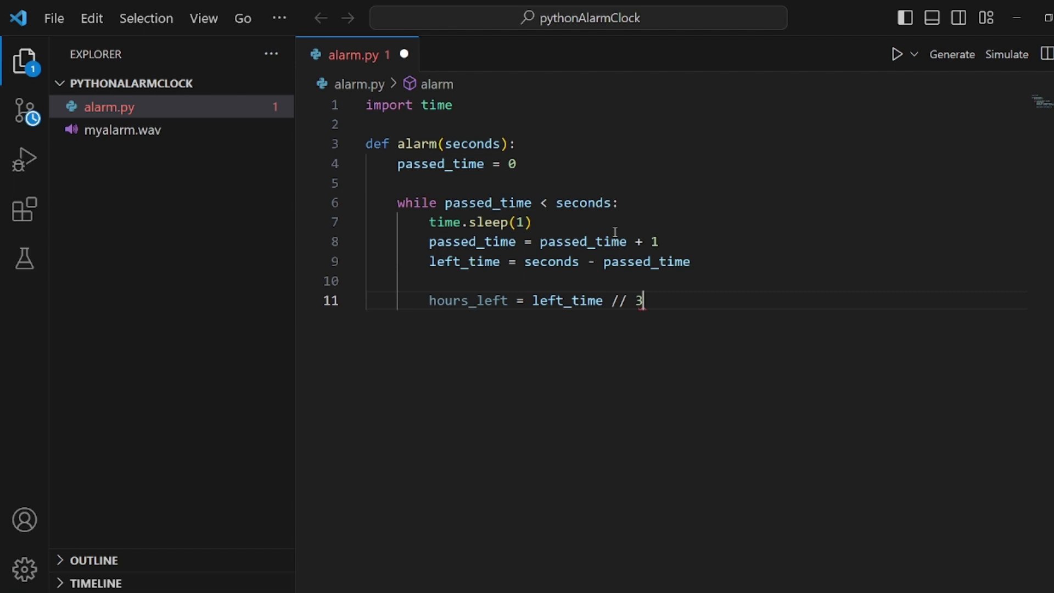
{"action": "type", "text": "600"}
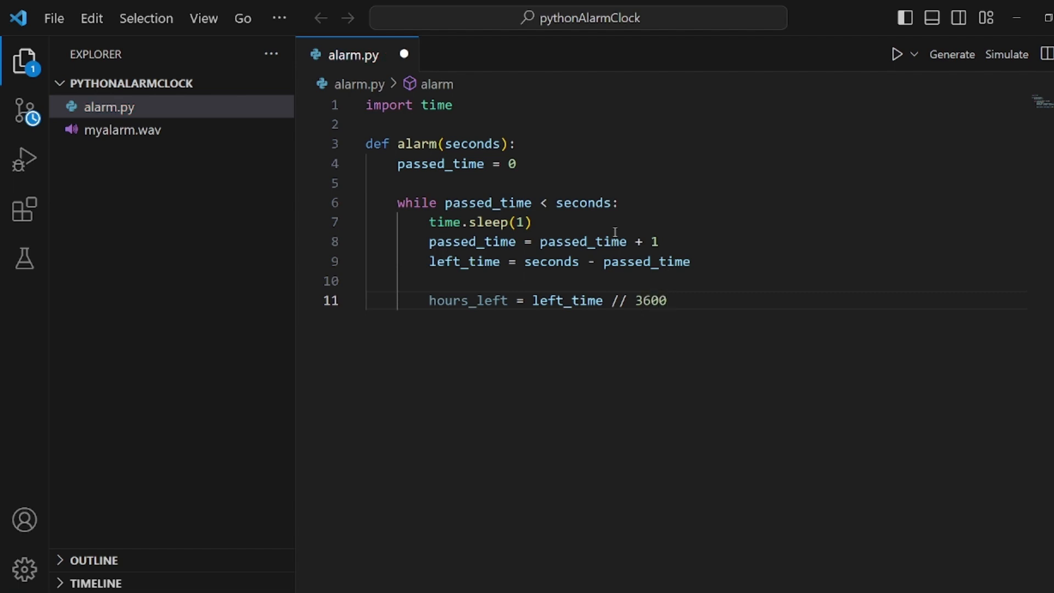
{"action": "key", "text": "Enter"}
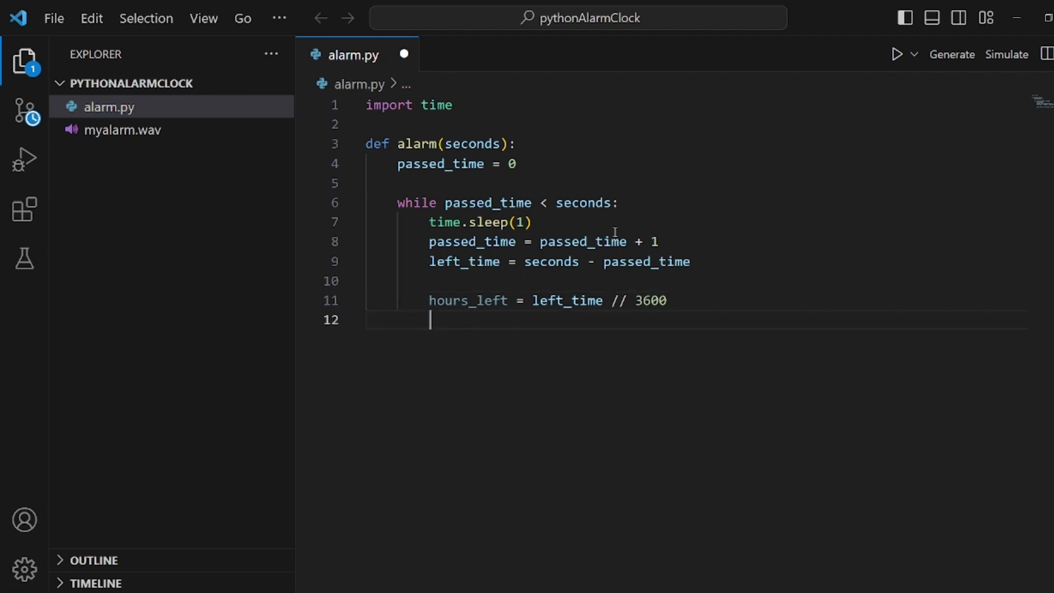
{"action": "type", "text": "minute"}
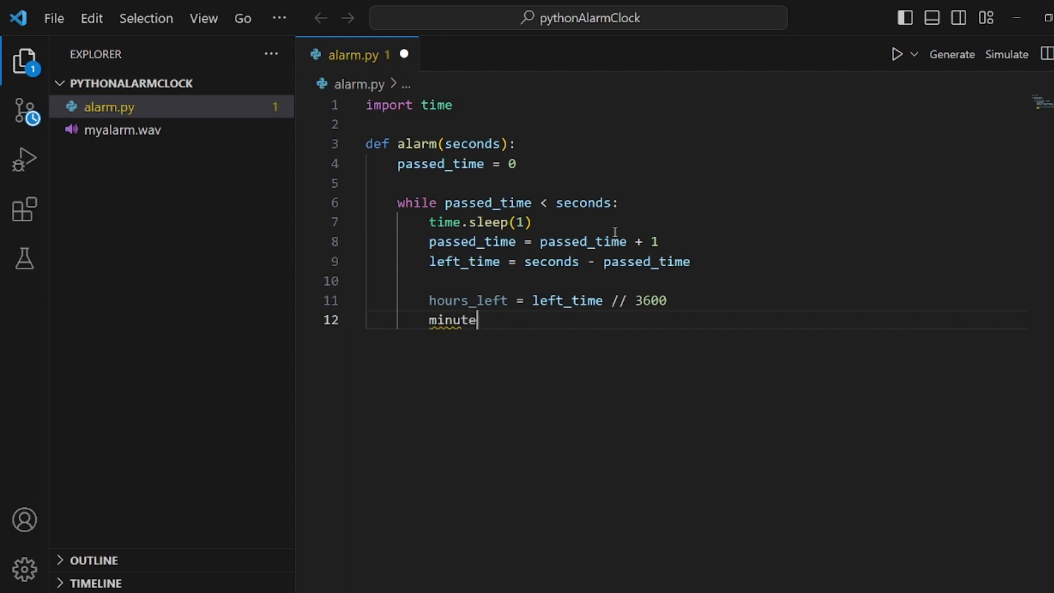
{"action": "type", "text": "s_left ="}
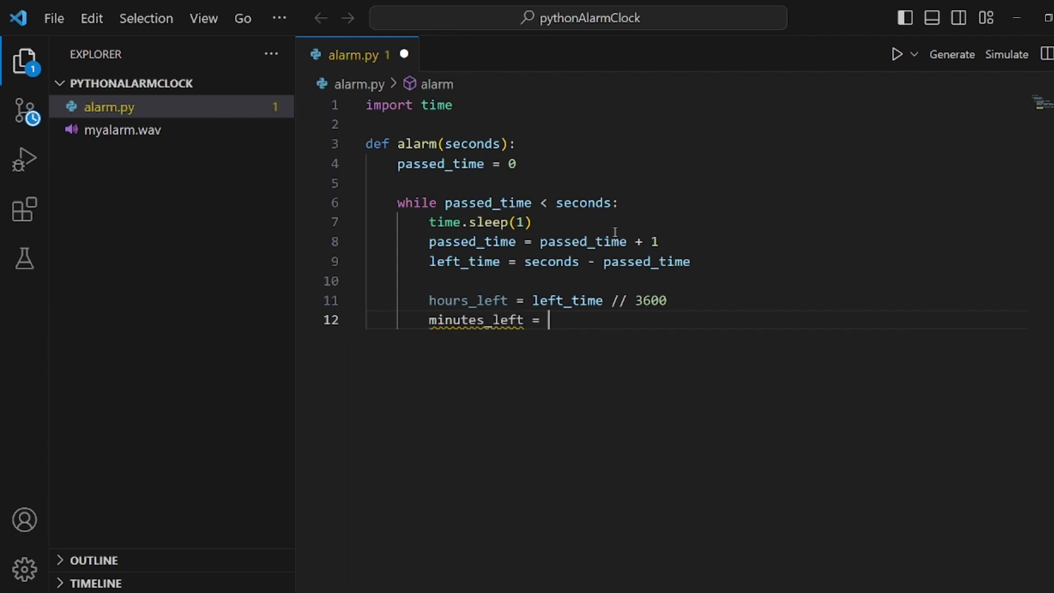
{"action": "type", "text": "left_time"}
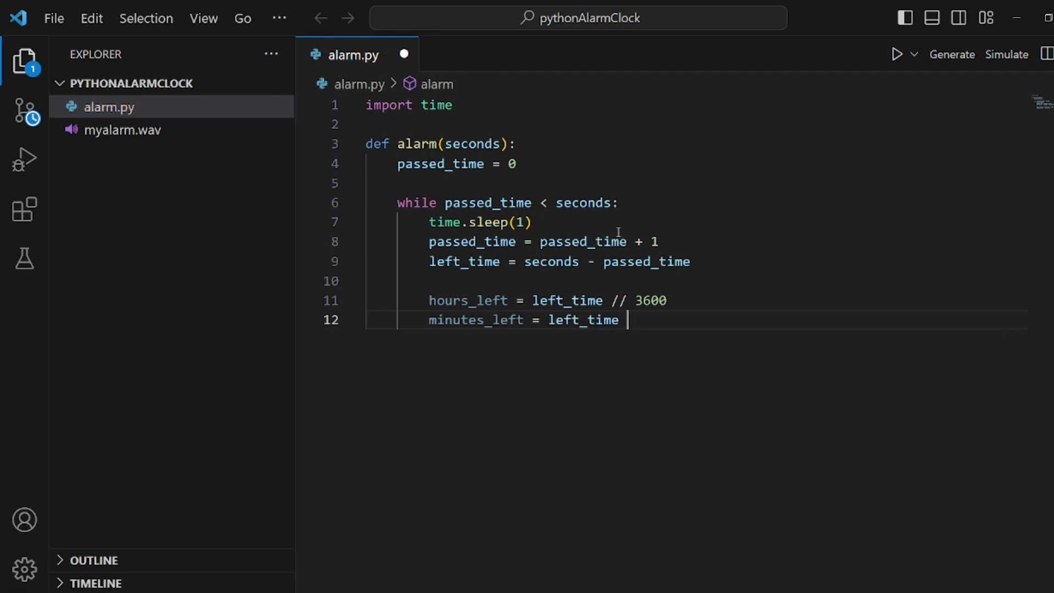
{"action": "type", "text": "// 60"}
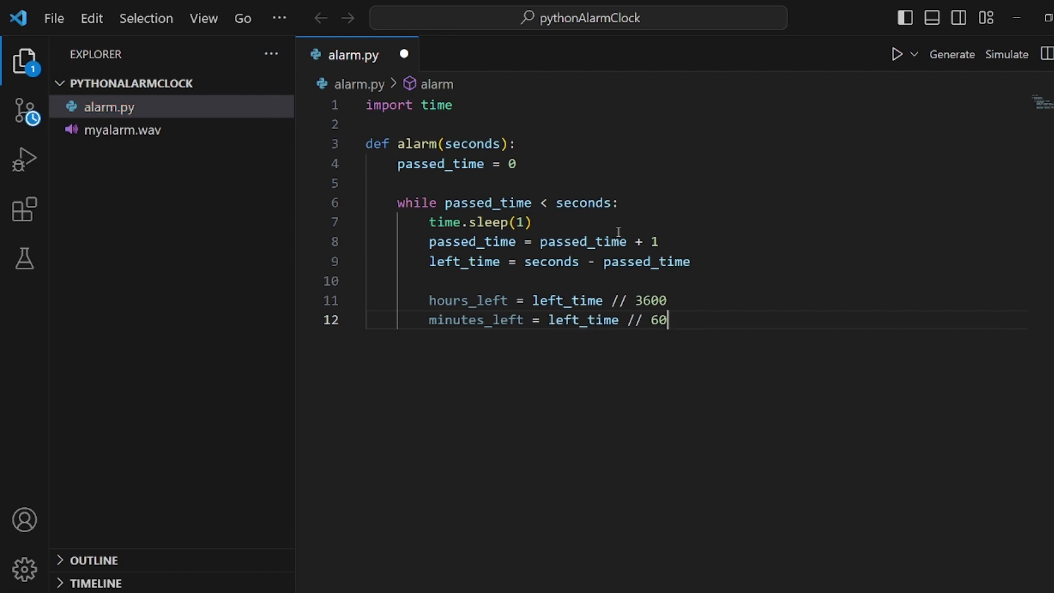
Compute seconds_left = left_time % 60 and begin the print call
{"action": "type", "text": "se"}
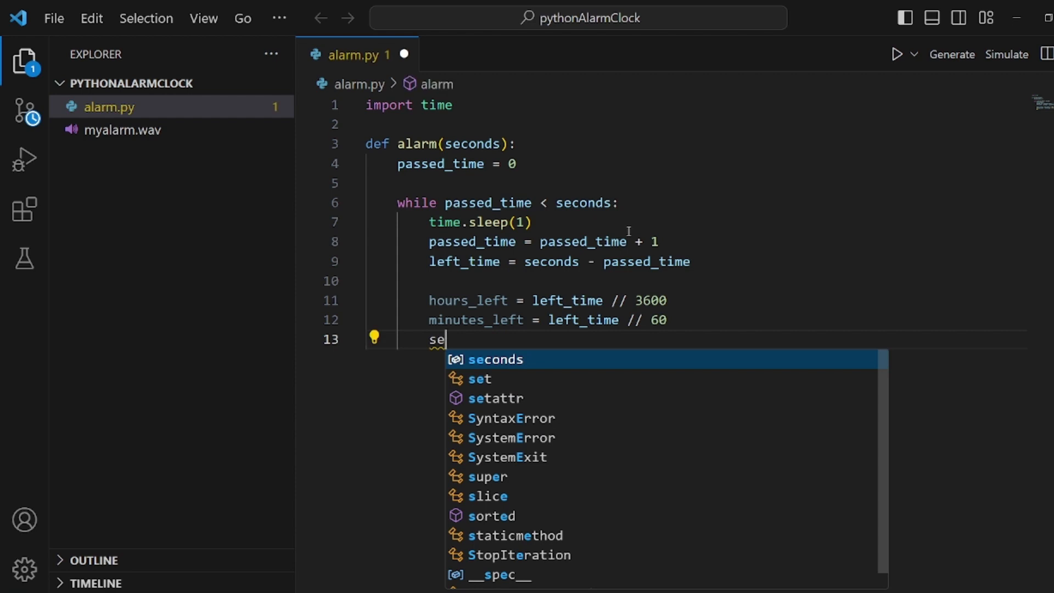
{"action": "key", "text": "Tab"}
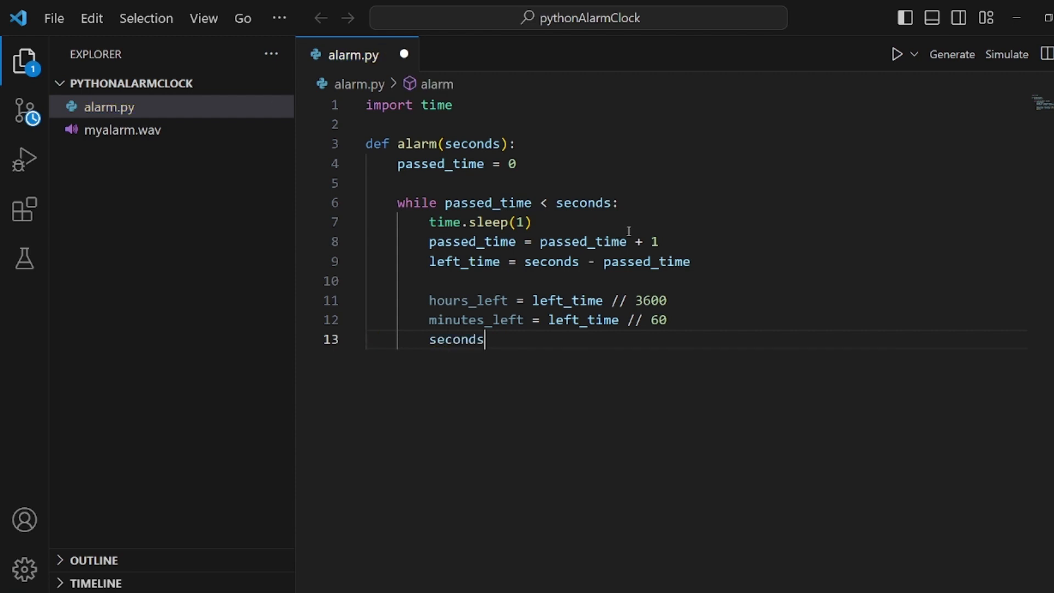
{"action": "type", "text": "_left"}
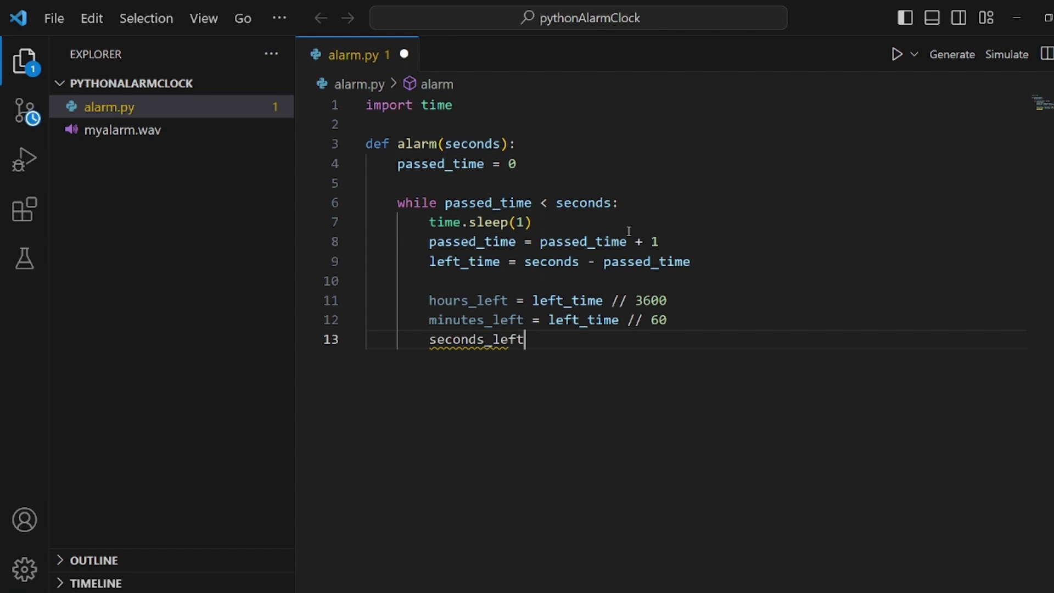
{"action": "type", "text": "= ti"}
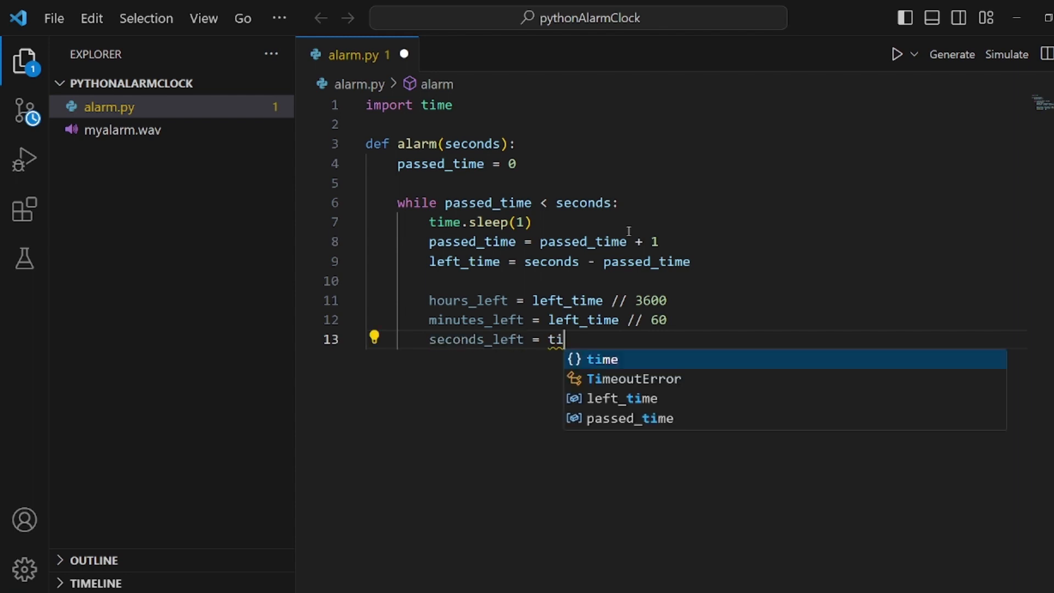
{"action": "type", "text": "left_time"}
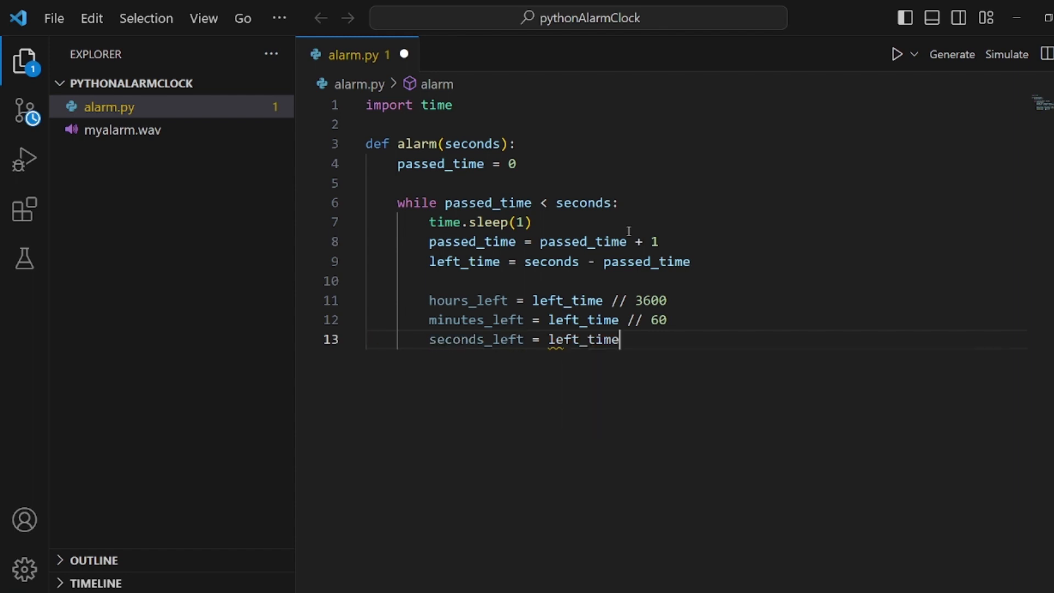
{"action": "type", "text": "\" \""}
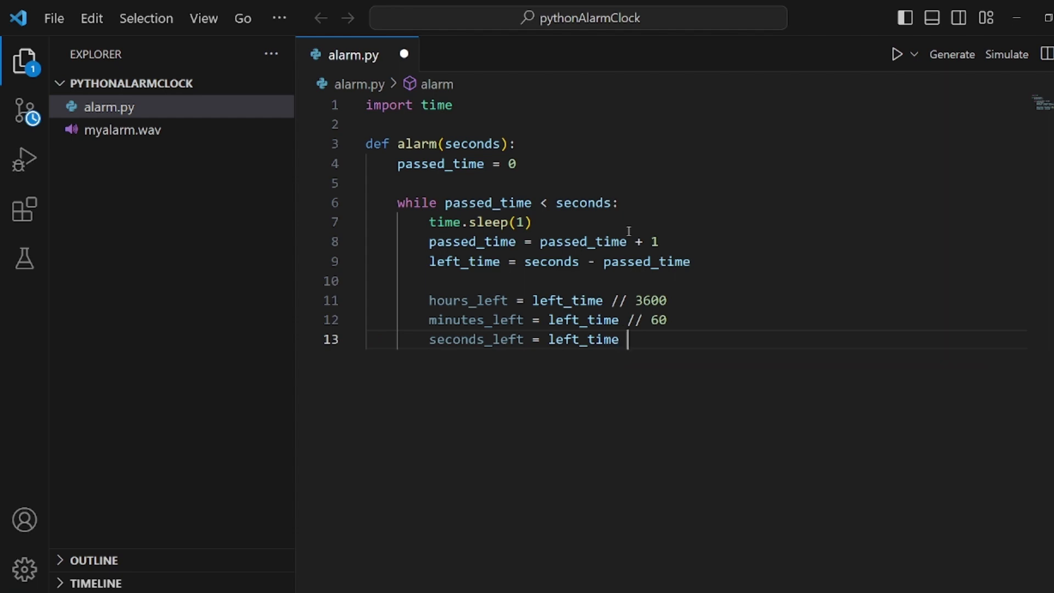
{"action": "type", "text": "%"}
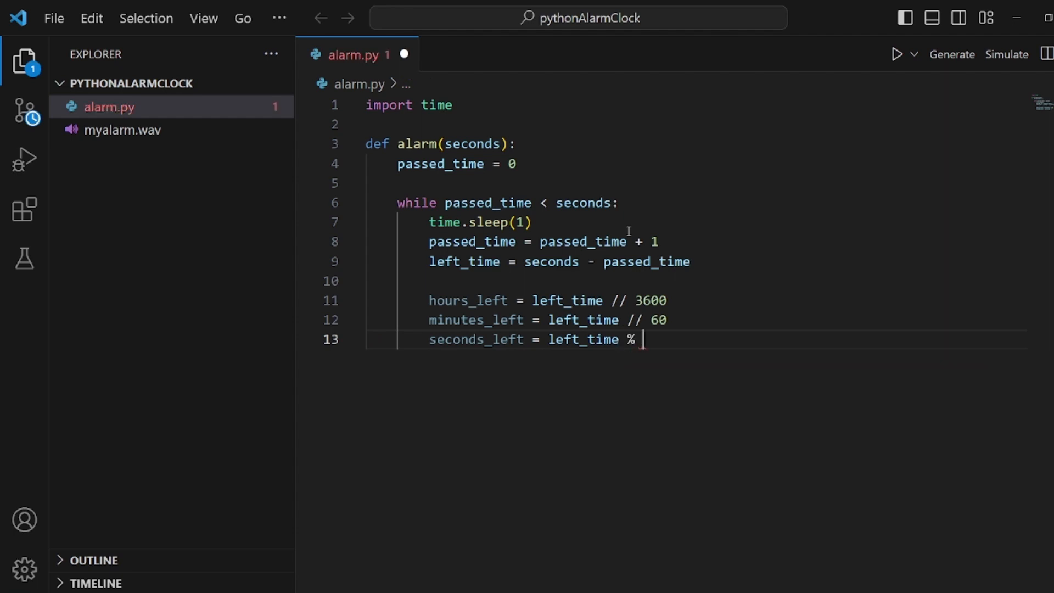
{"action": "type", "text": "60"}
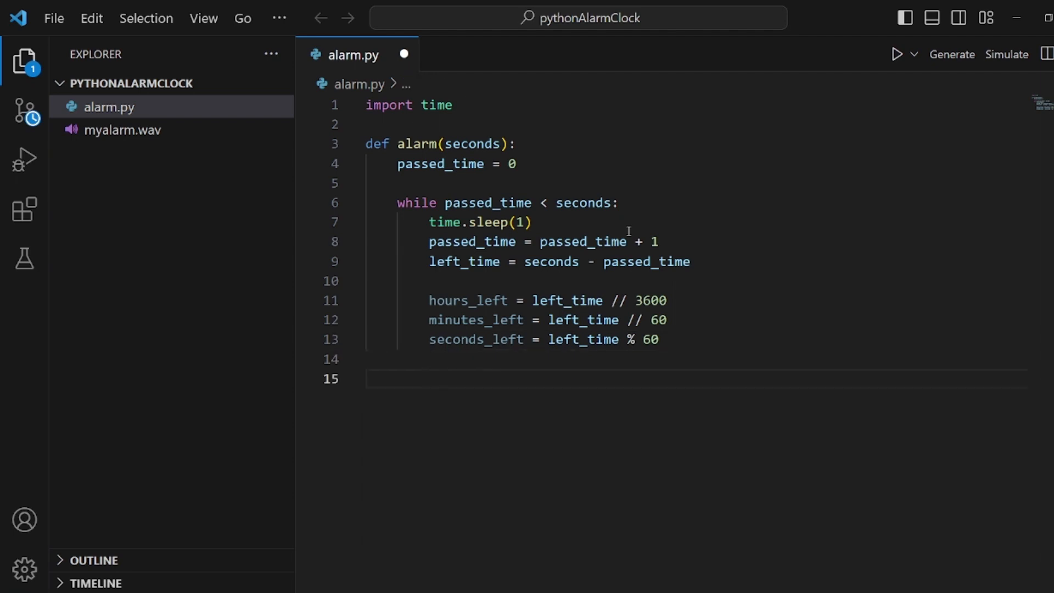
{"action": "type", "text": "print(\""}
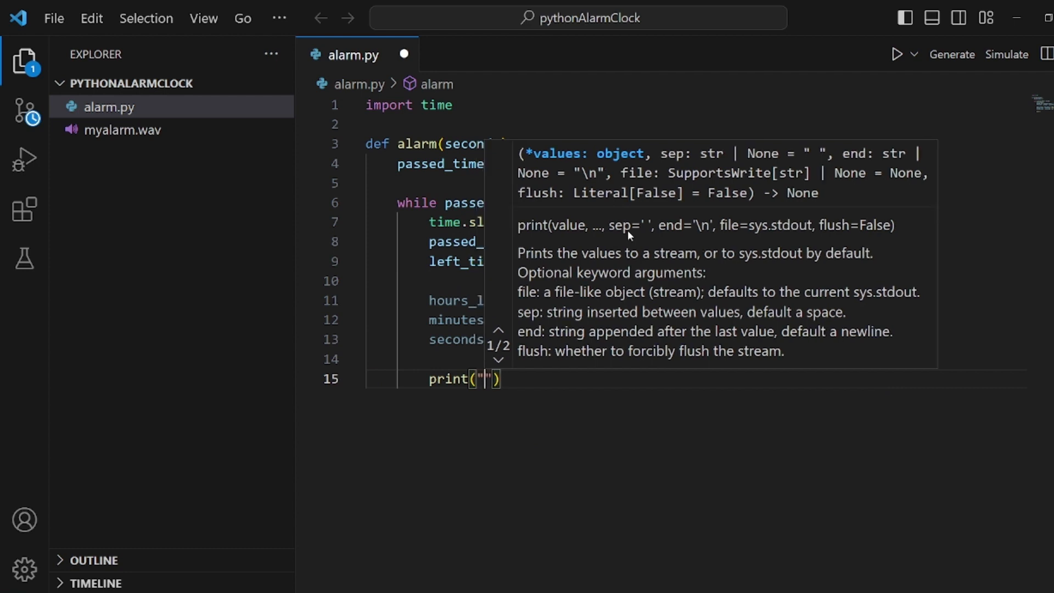
Print an f-string of hours_left:minutes_left:seconds_left with 02d padding
{"action": "type", "text": "f"}
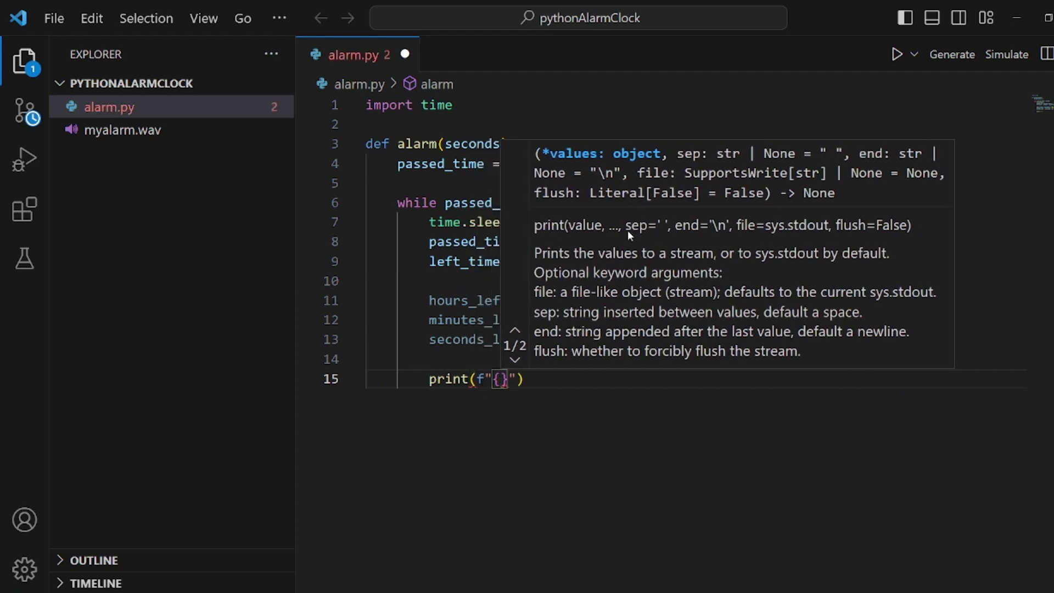
{"action": "type", "text": "hours_left"}
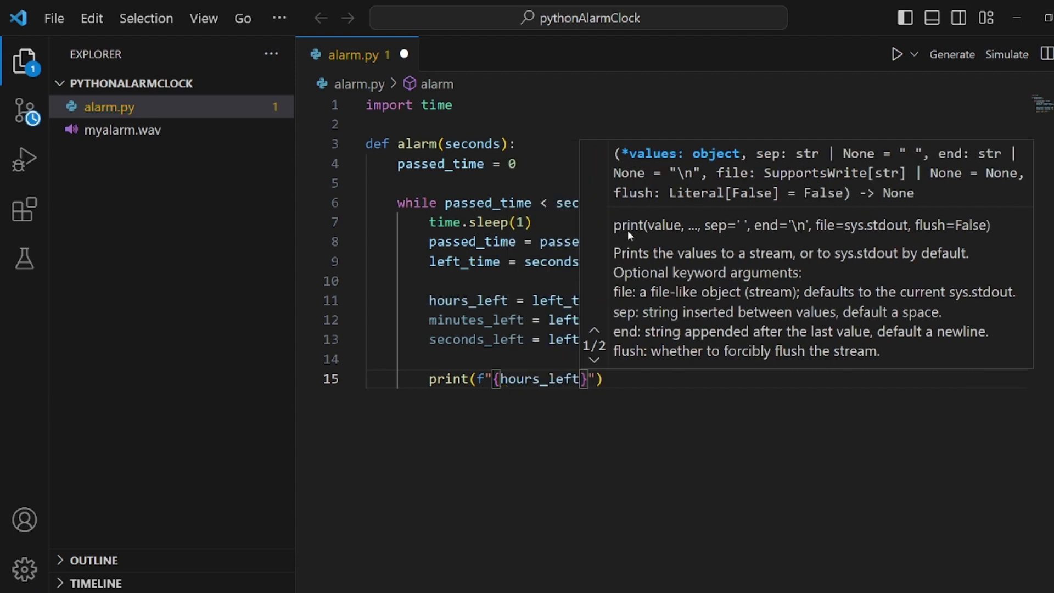
{"action": "type", "text": ":{}"}
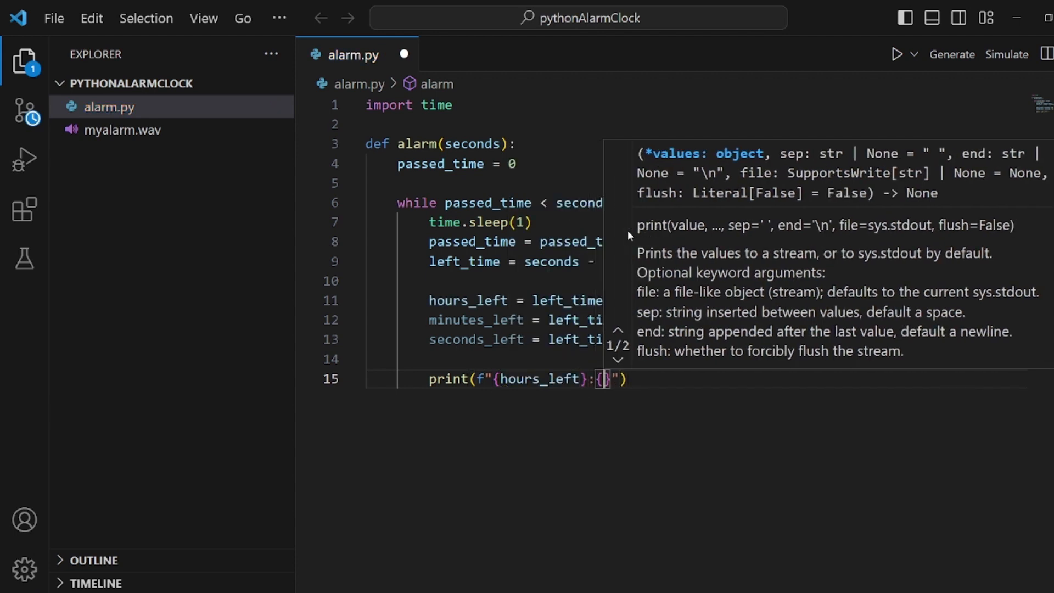
{"action": "type", "text": "minutes_left"}
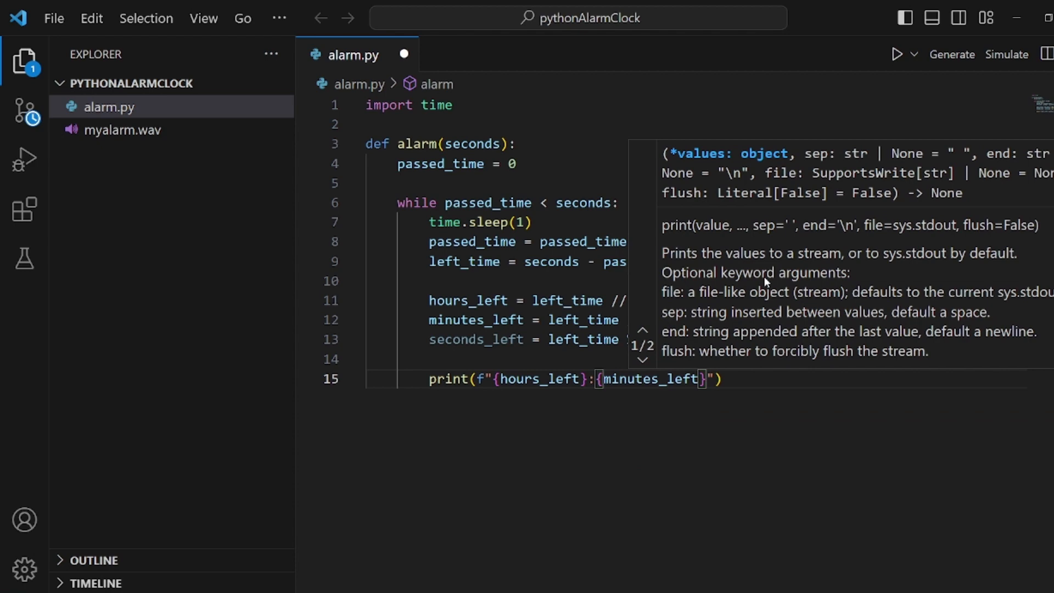
{"action": "type", "text": ":{}"}
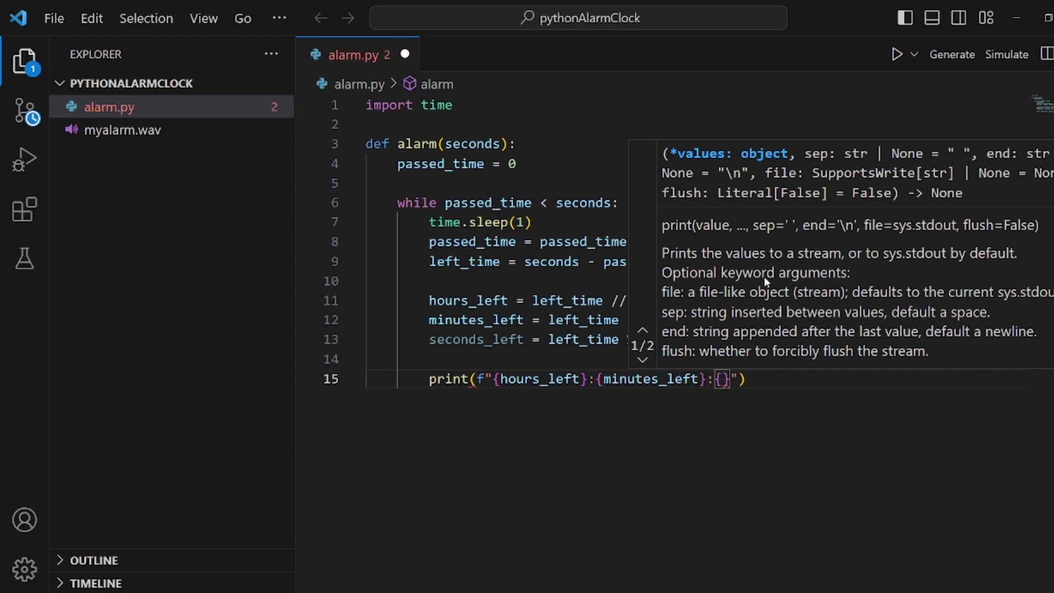
{"action": "type", "text": "seconds_left"}
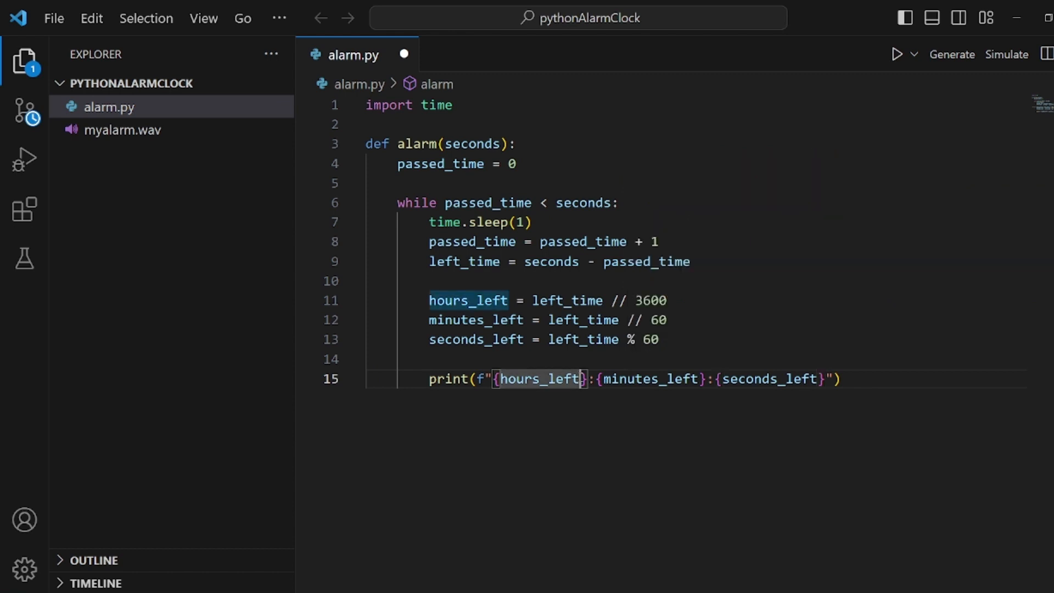
{"action": "type", "text": "0"}
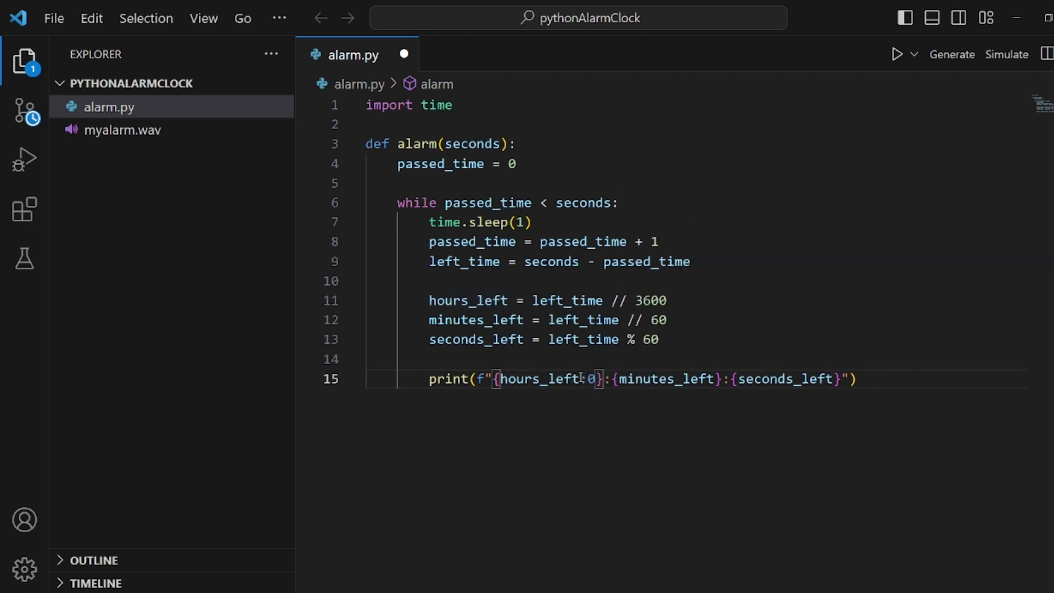
{"action": "type", "text": ":2d"}
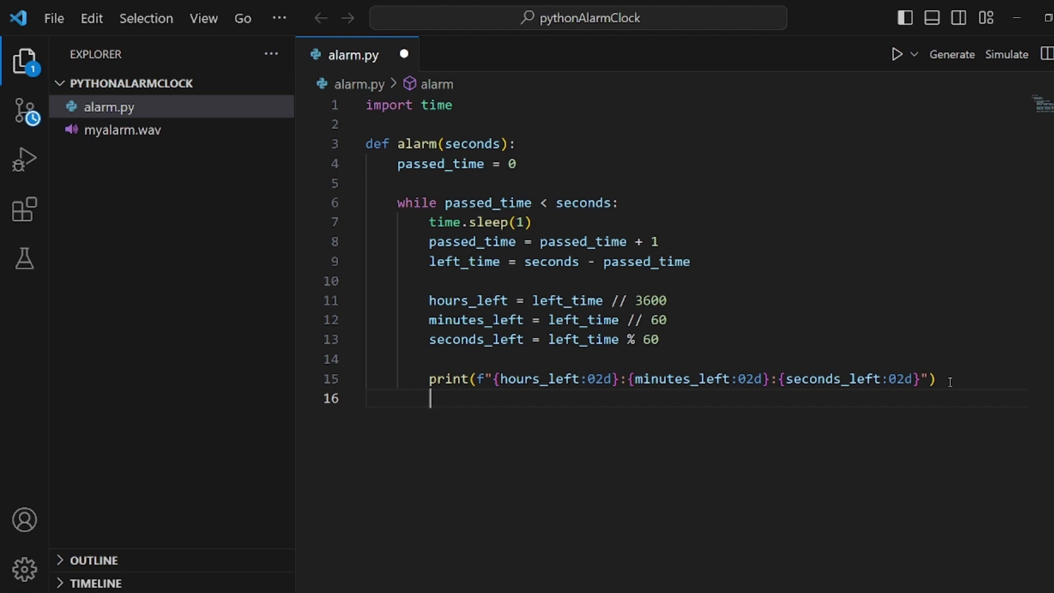
End the function with print("get up!") after the loop
{"action": "key", "text": "Enter"}
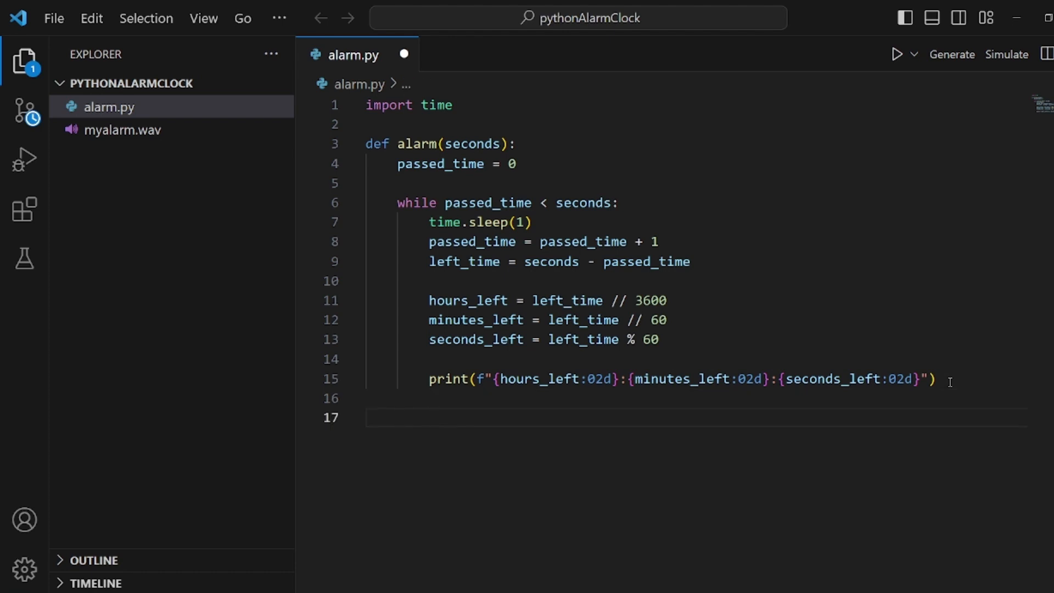
{"action": "type", "text": "print(\""}
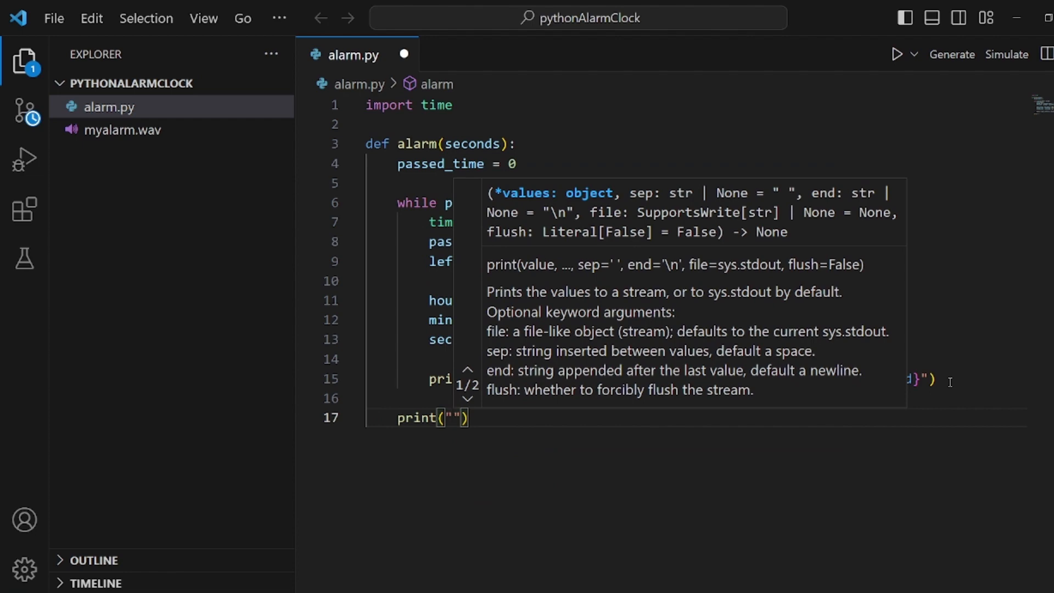
{"action": "type", "text": "get up!"}
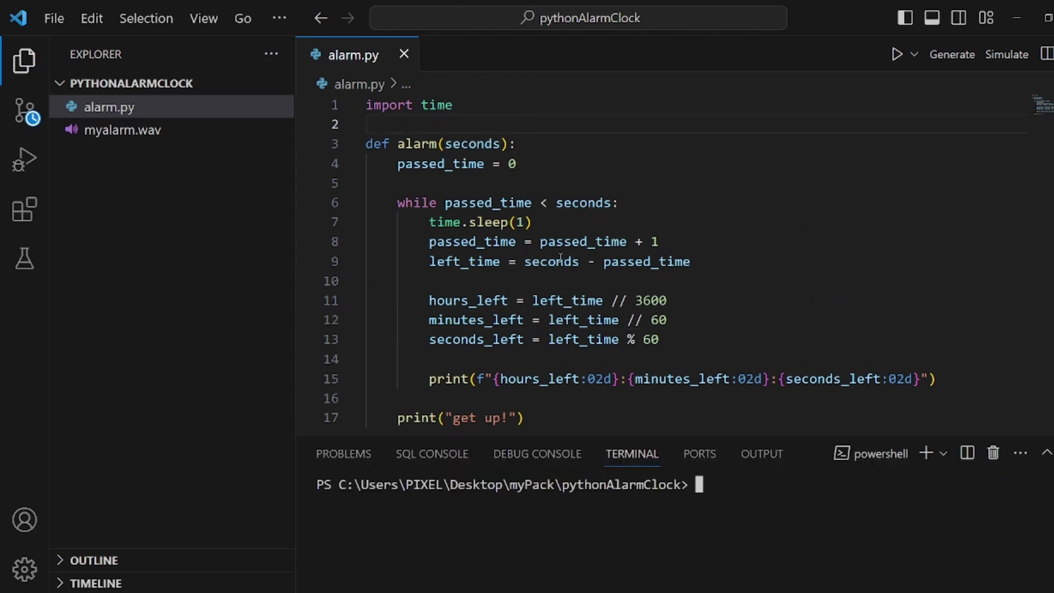
{"action": "left_click", "coordinate": [25, 209]}
{"action": "type", "text": "pyth"}
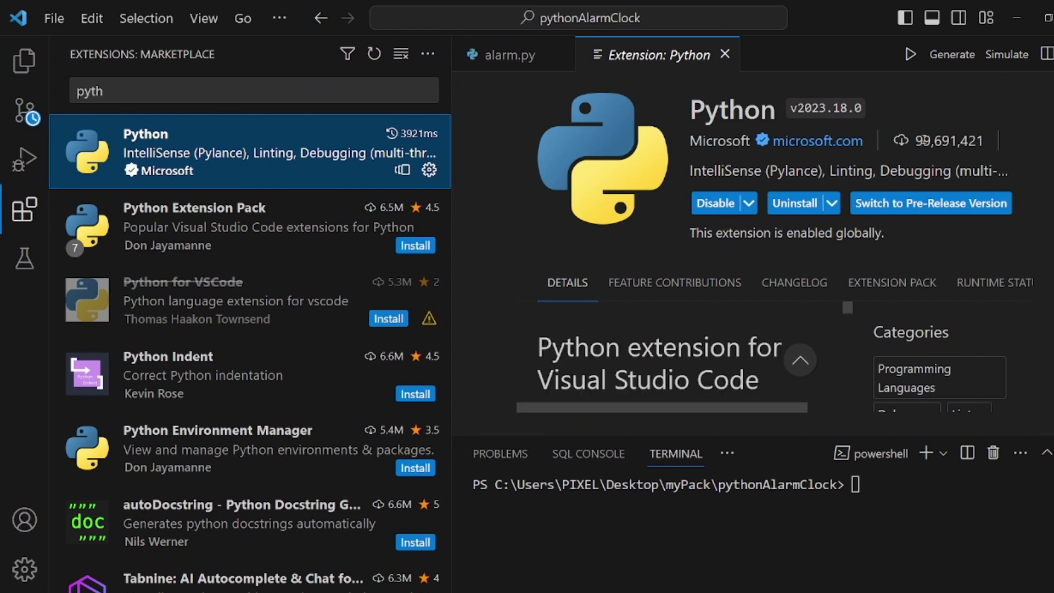
{"action": "left_click", "coordinate": [24, 61]}
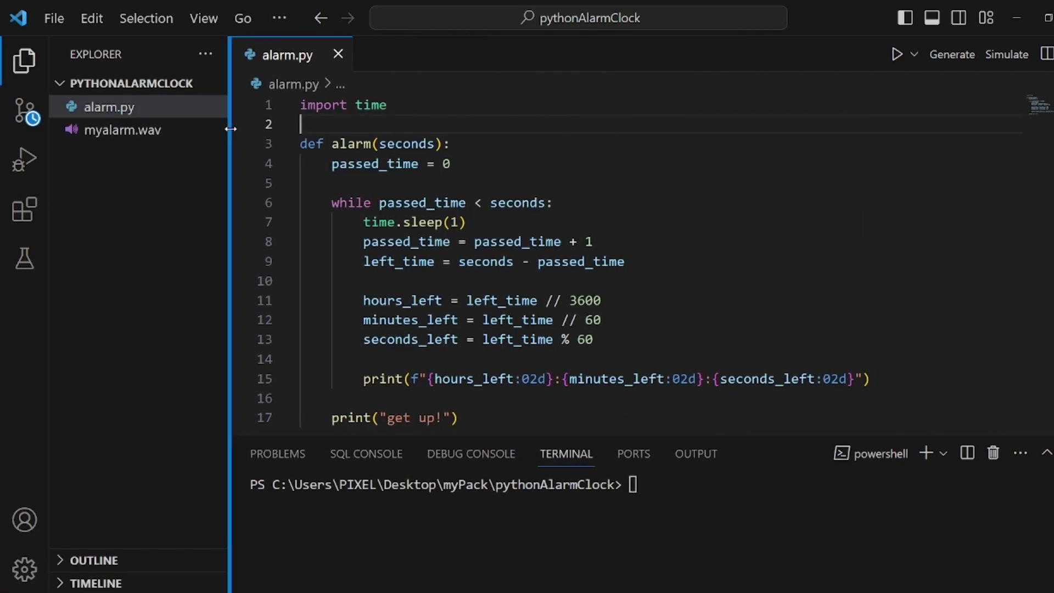
{"action": "mouse_move", "coordinate": [657, 463]}
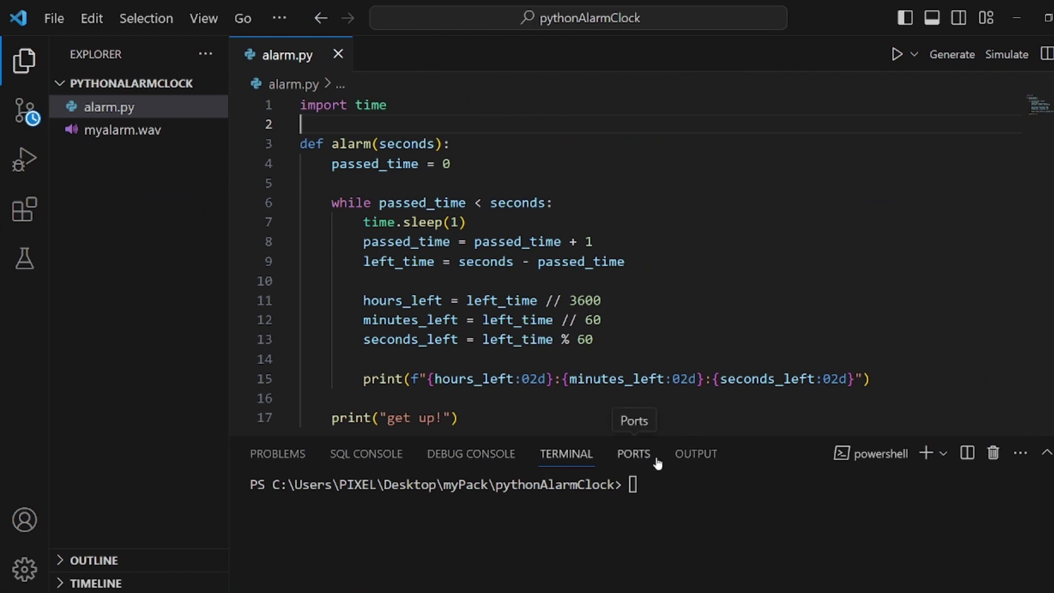
Show the Output panel and run alarm.py a first time, exiting with code 0
{"action": "left_click", "coordinate": [697, 454]}
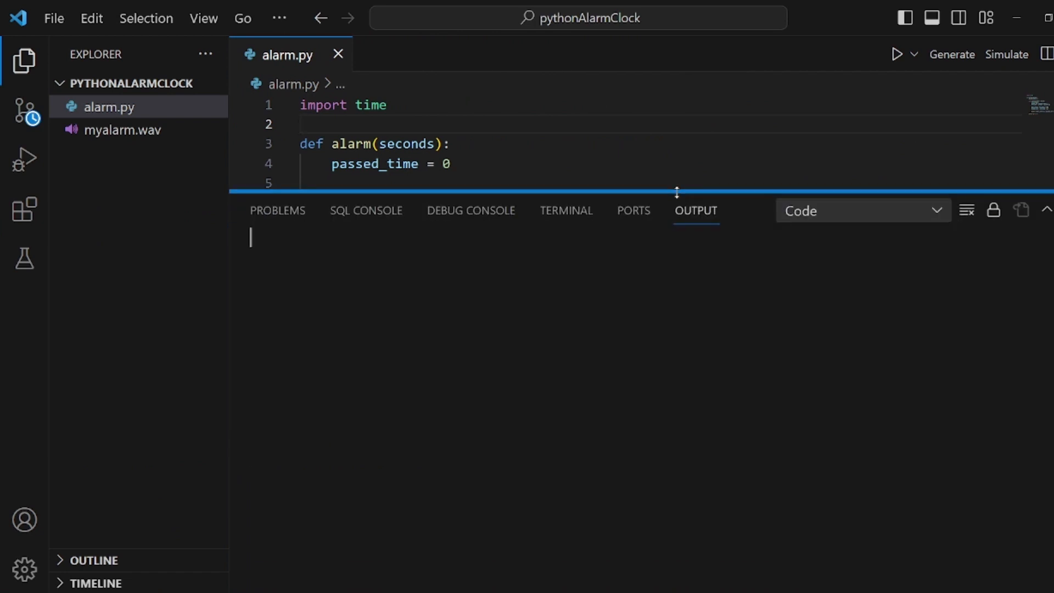
{"action": "mouse_move", "coordinate": [897, 55]}
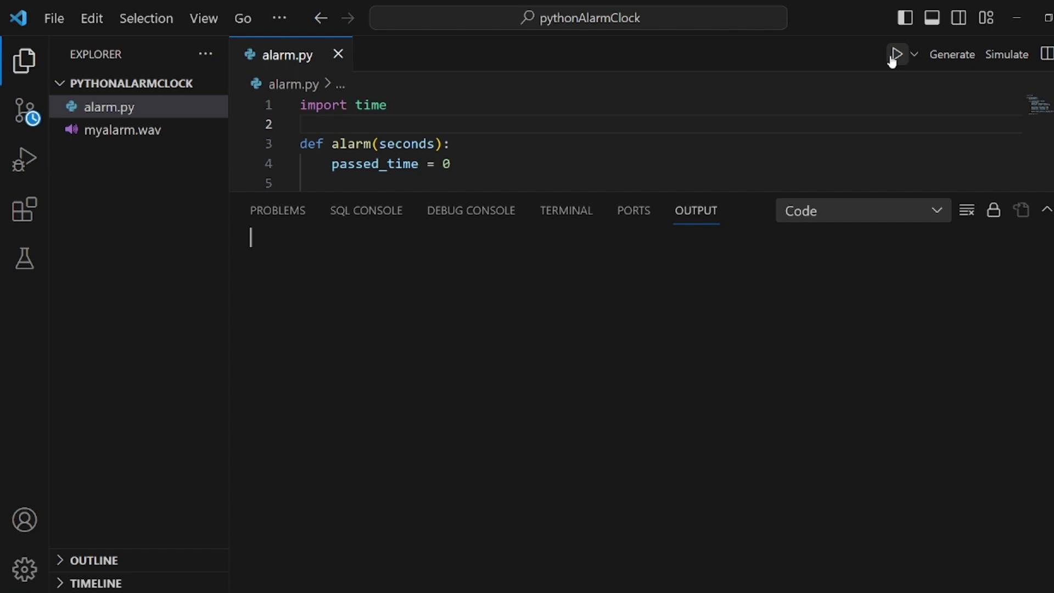
{"action": "left_click", "coordinate": [895, 54]}
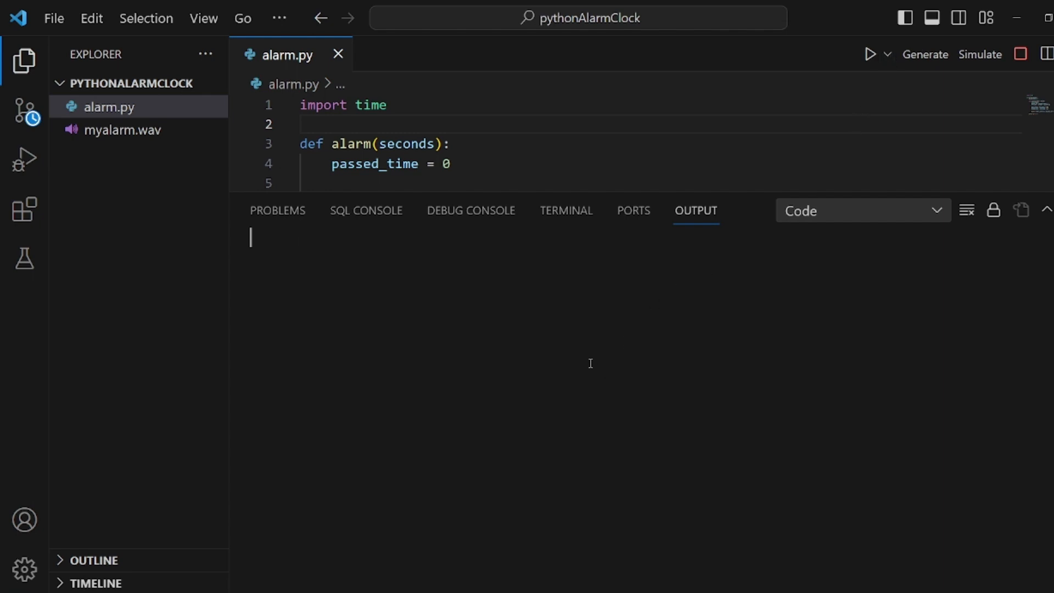
{"action": "left_click", "coordinate": [870, 54]}
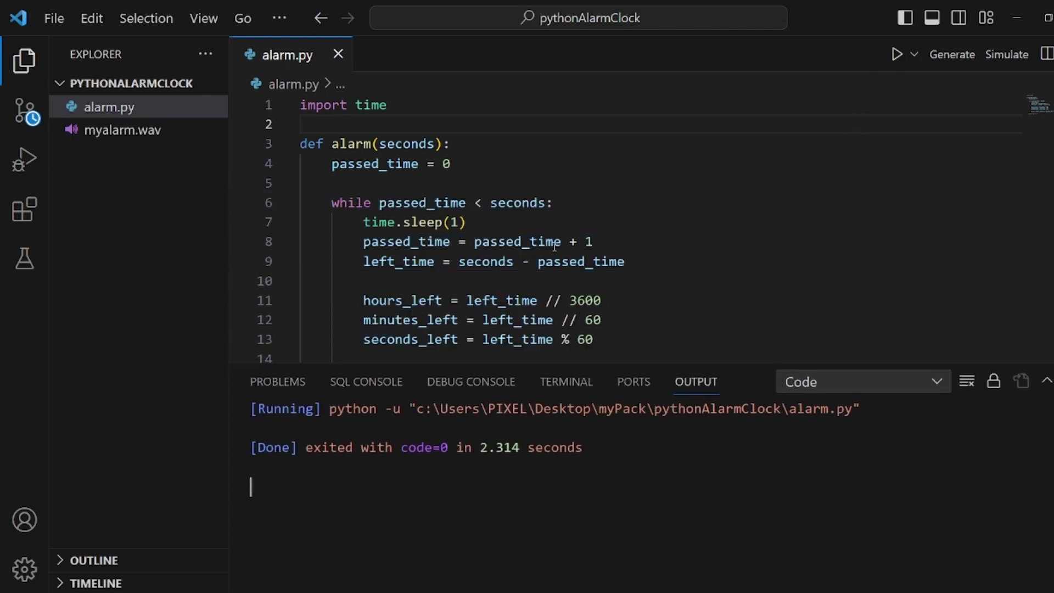
{"action": "scroll", "scroll_direction": "down", "scroll_amount": 3}
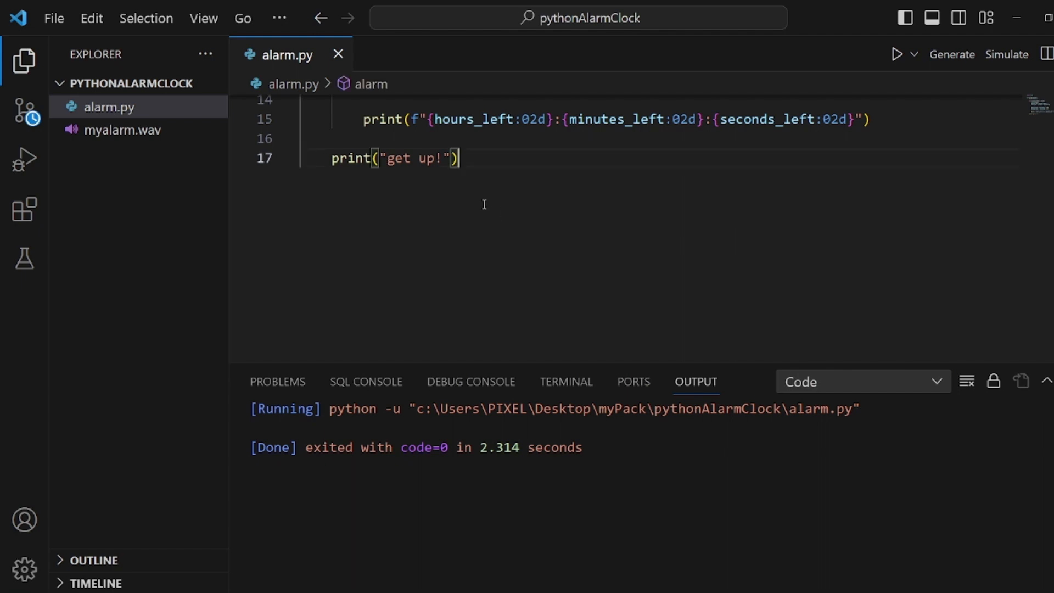
Add the call alarm(3) at the end of the file, run again, and switch to the terminal
{"action": "type", "text": "alarm("}
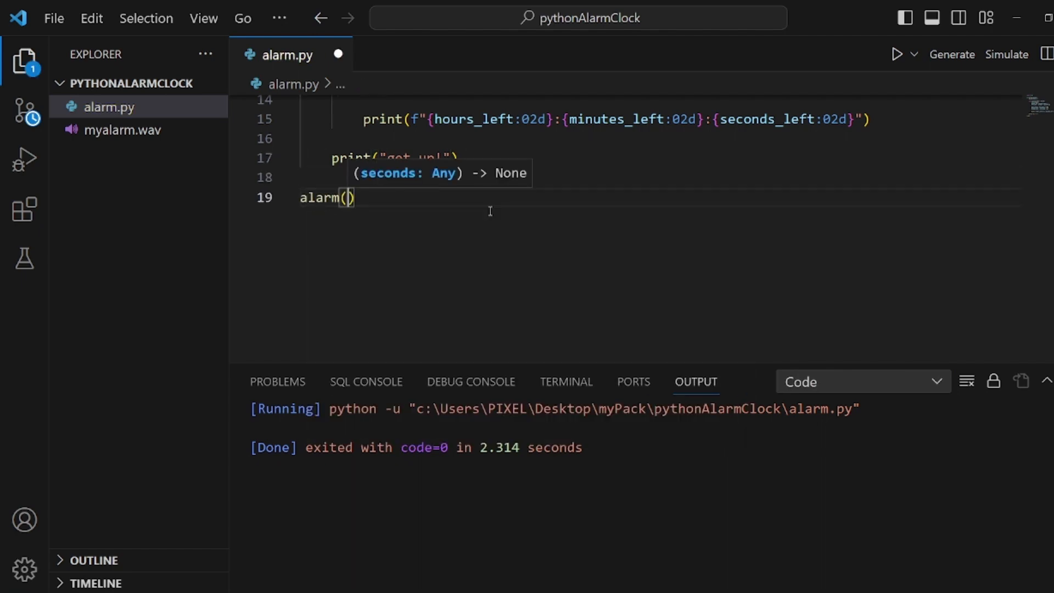
{"action": "type", "text": "3"}
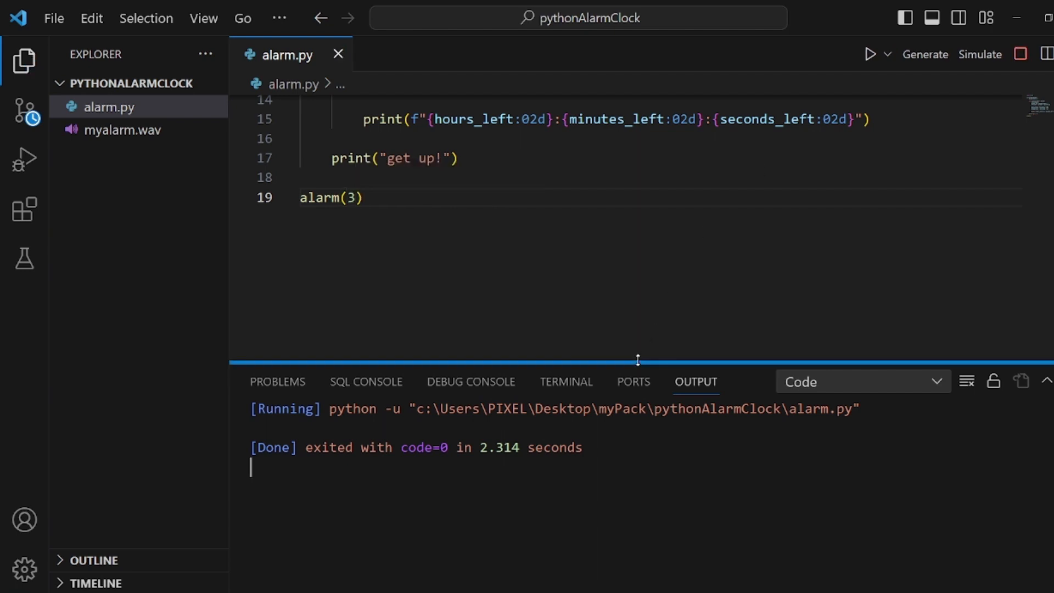
{"action": "left_click", "coordinate": [870, 54]}
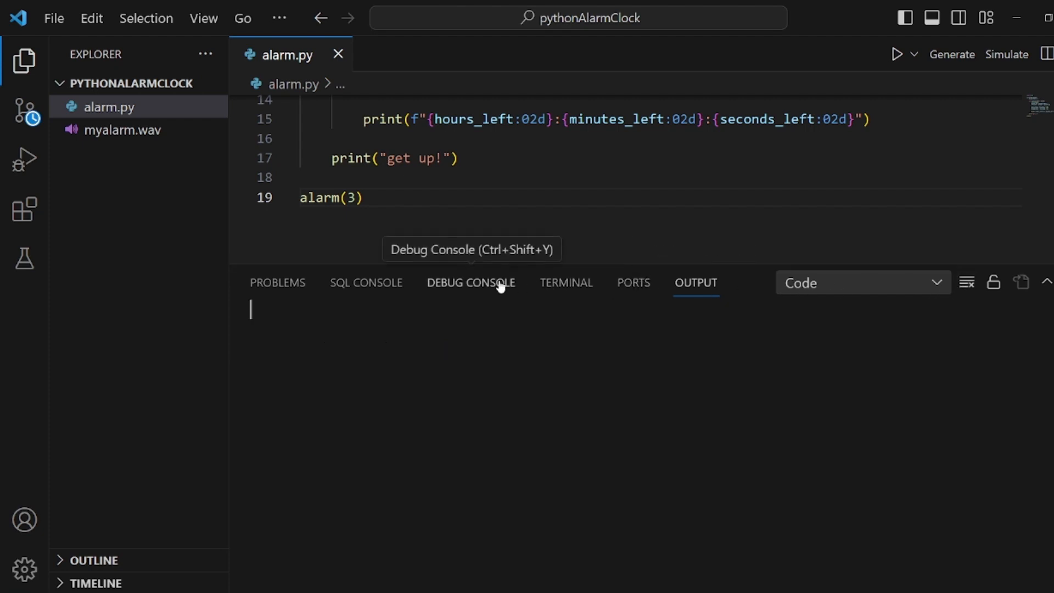
{"action": "left_click", "coordinate": [565, 282]}
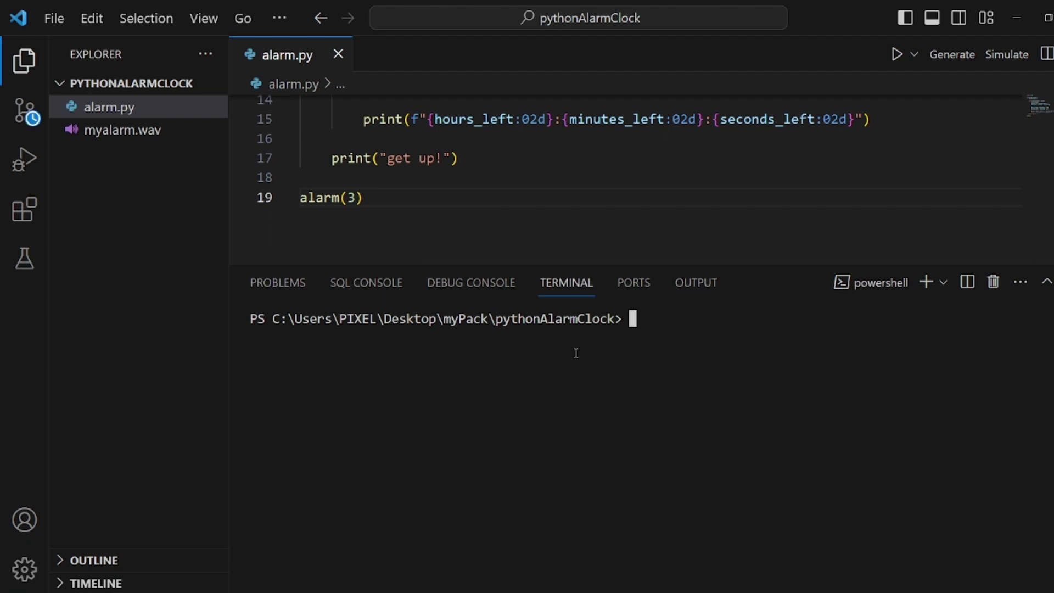
Run pip install --upgrade setuptools wheel, then pip install playsound in the terminal
{"action": "type", "text": "pip install --u"}
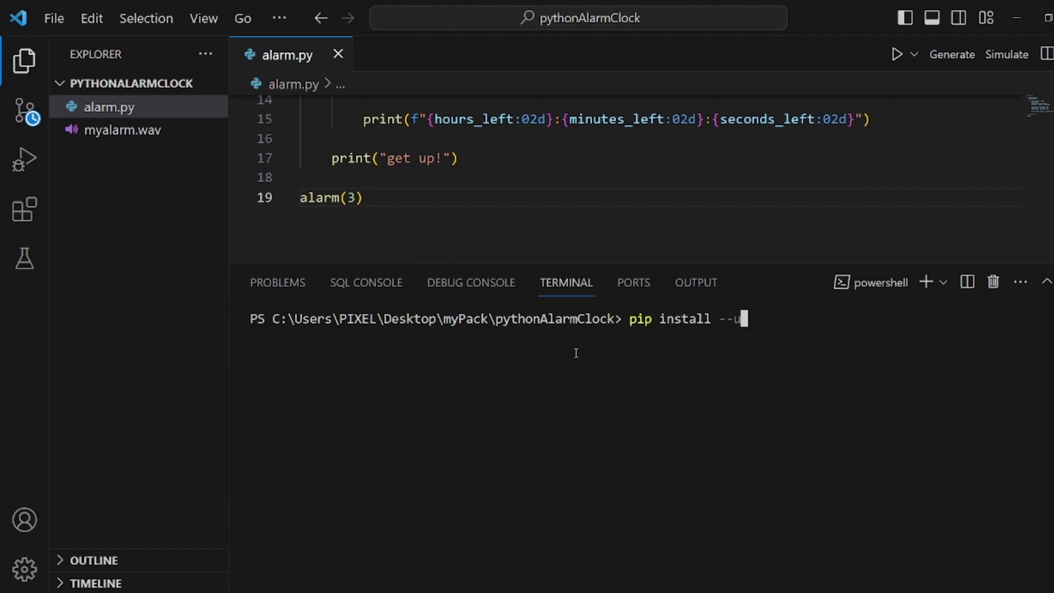
{"action": "type", "text": "grade setuptools"}
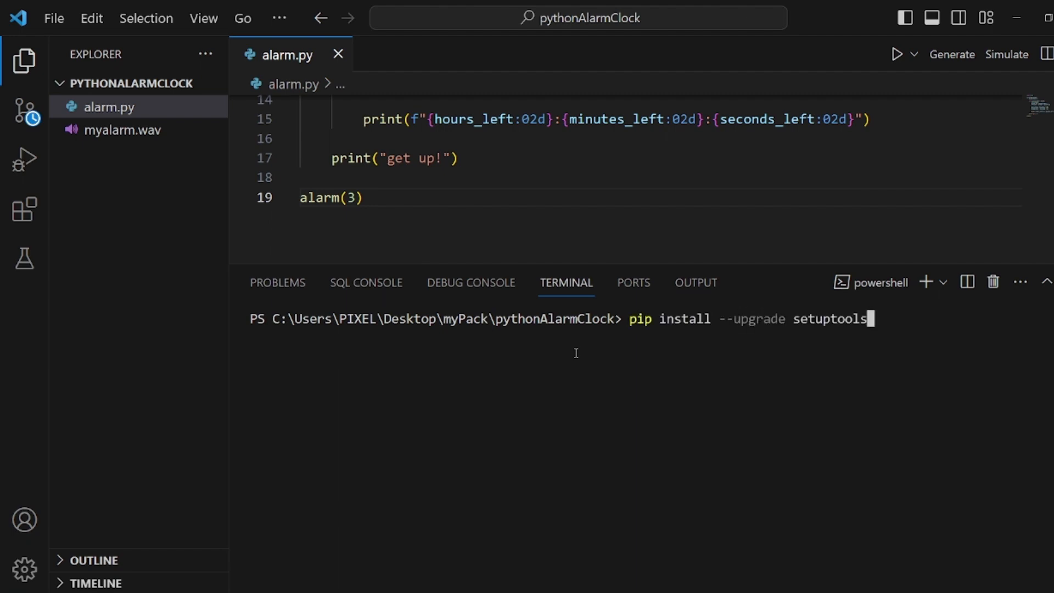
{"action": "type", "text": "whe"}
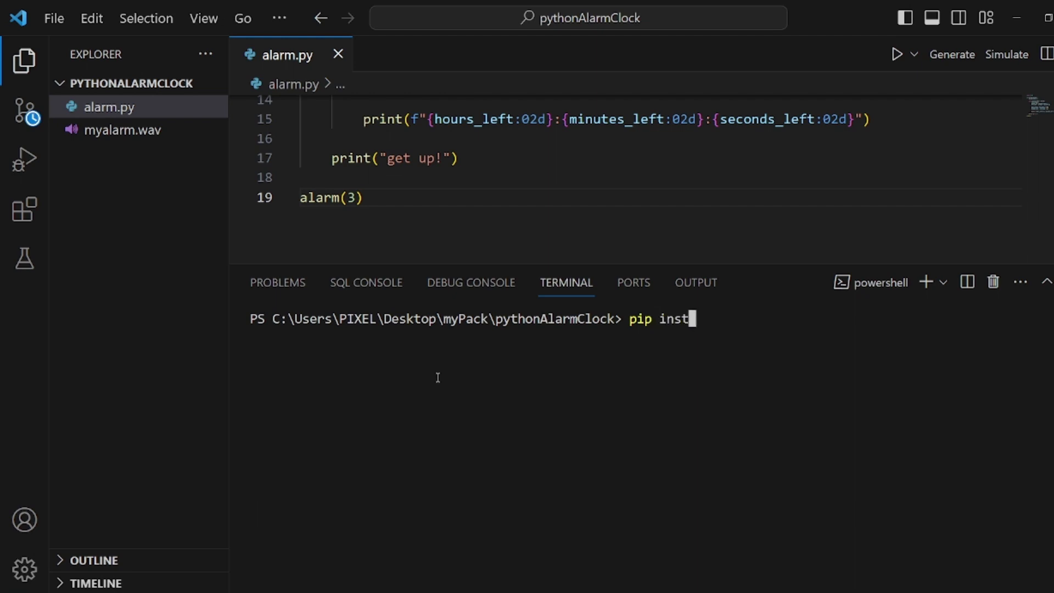
{"action": "type", "text": "all"}
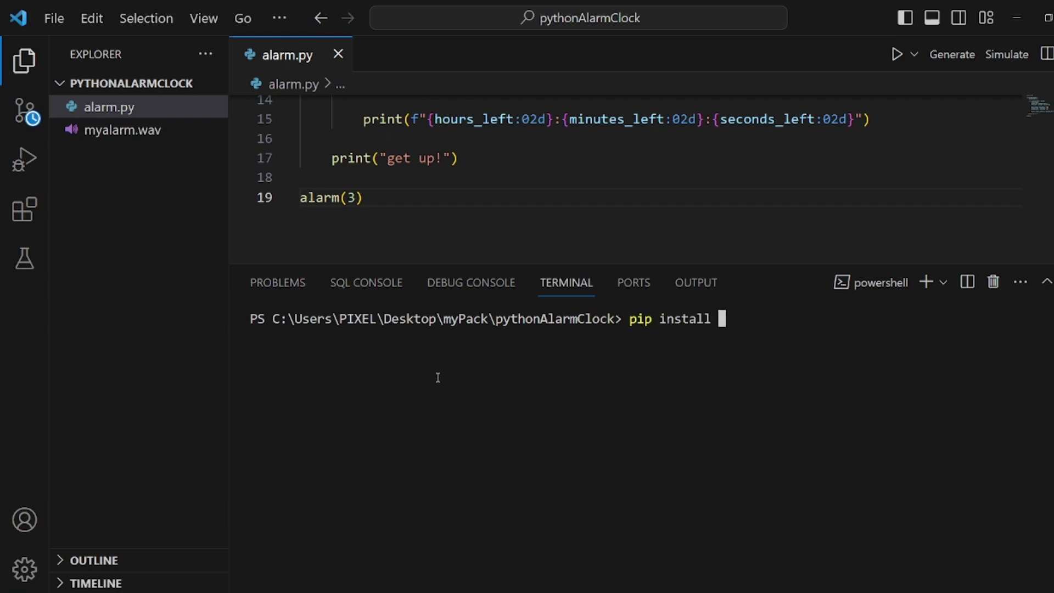
{"action": "type", "text": "pla"}
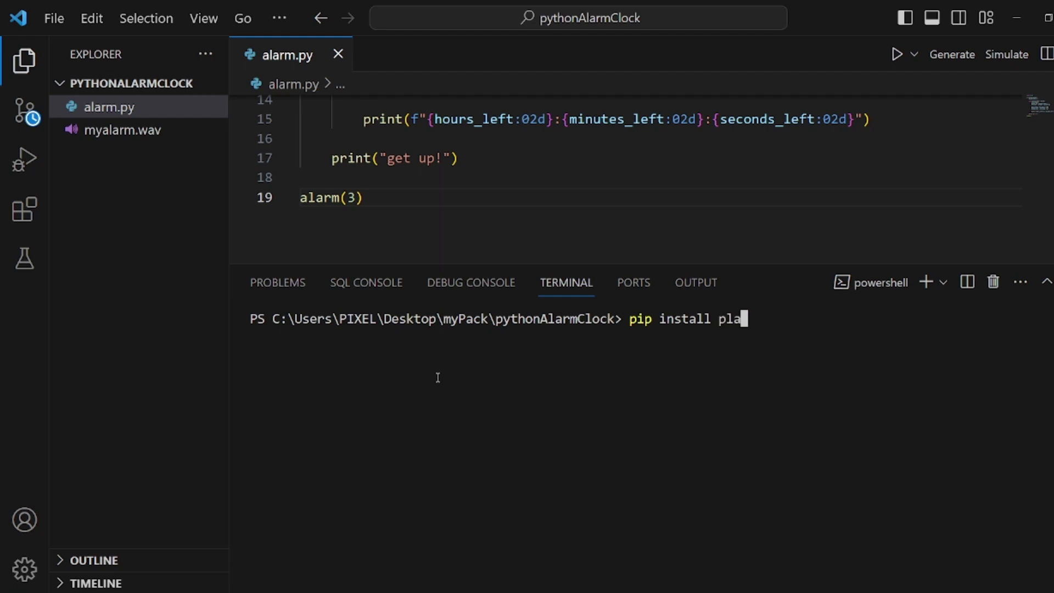
{"action": "type", "text": "ysound"}
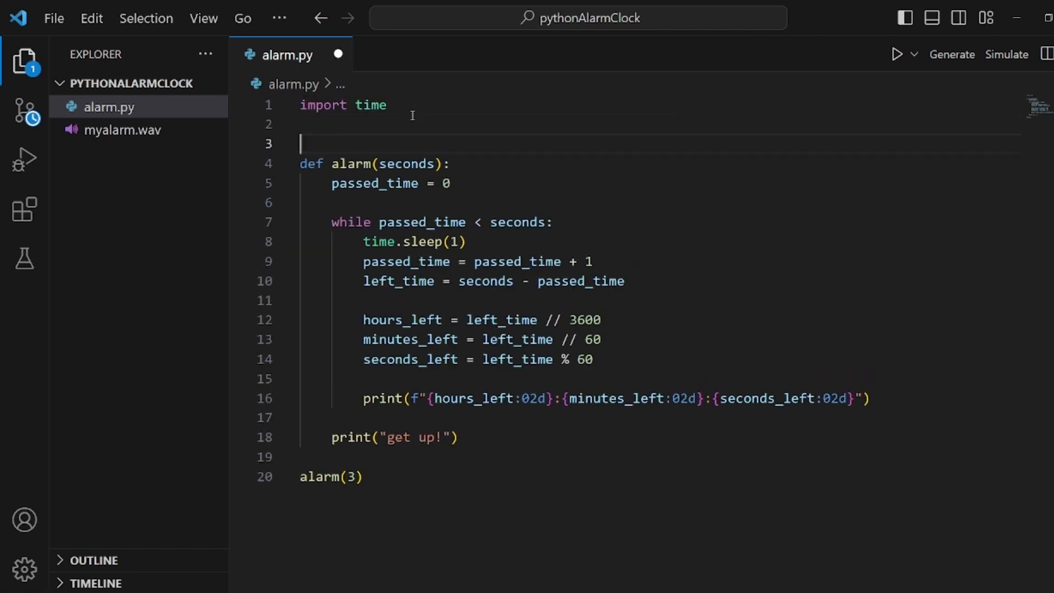
Add from playsound import playsound at the top of alarm.py
{"action": "type", "text": "from"}
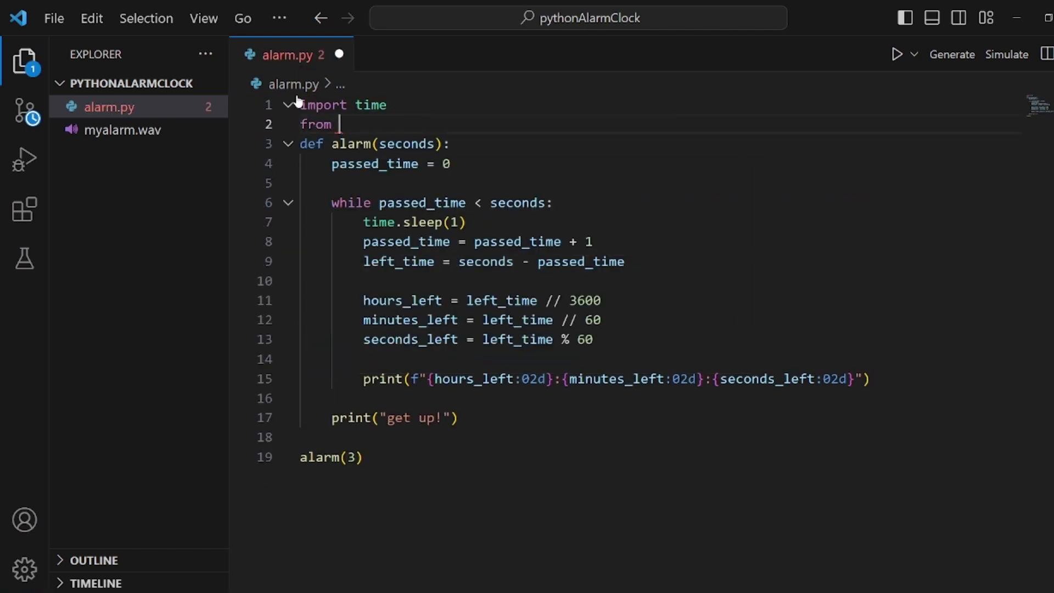
{"action": "type", "text": "plays"}
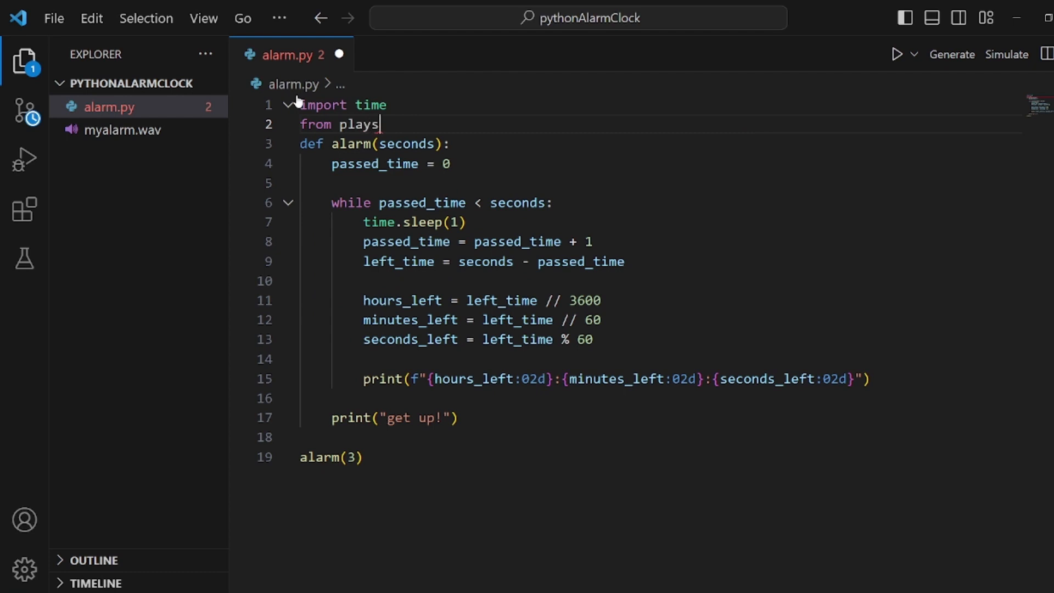
{"action": "type", "text": "ound"}
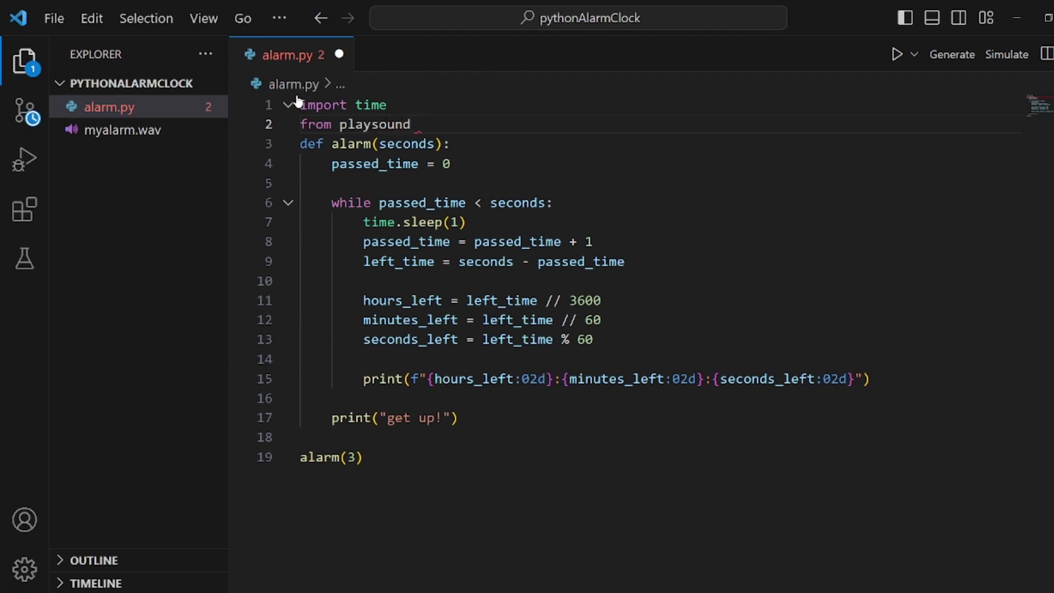
{"action": "type", "text": "import playsound"}
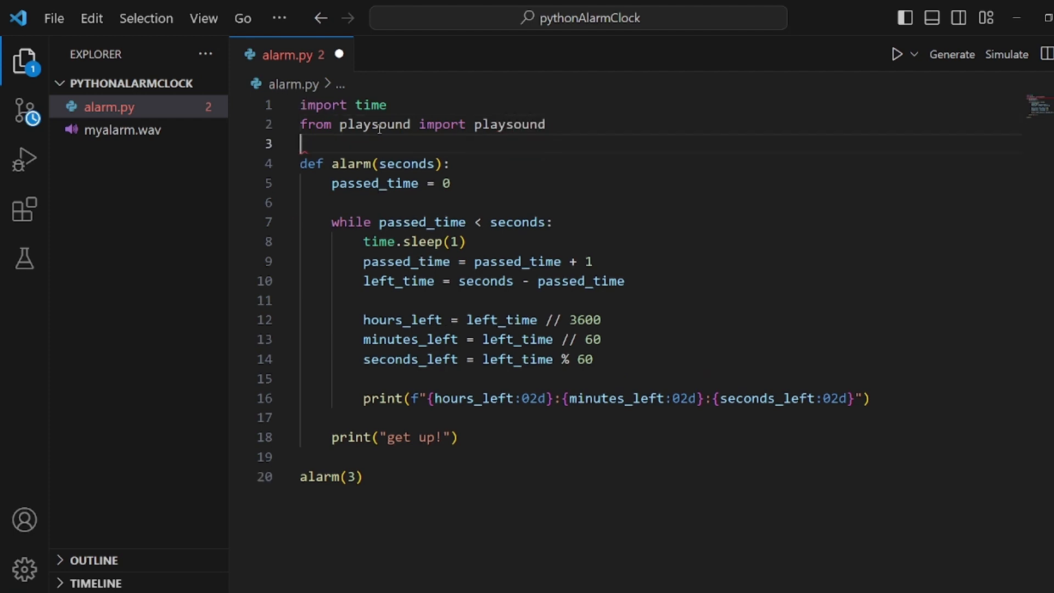
Replace print("get up!") with playsound("myalarm.wav") and run the countdown to 00:00:00
{"action": "double_click", "coordinate": [375, 124]}
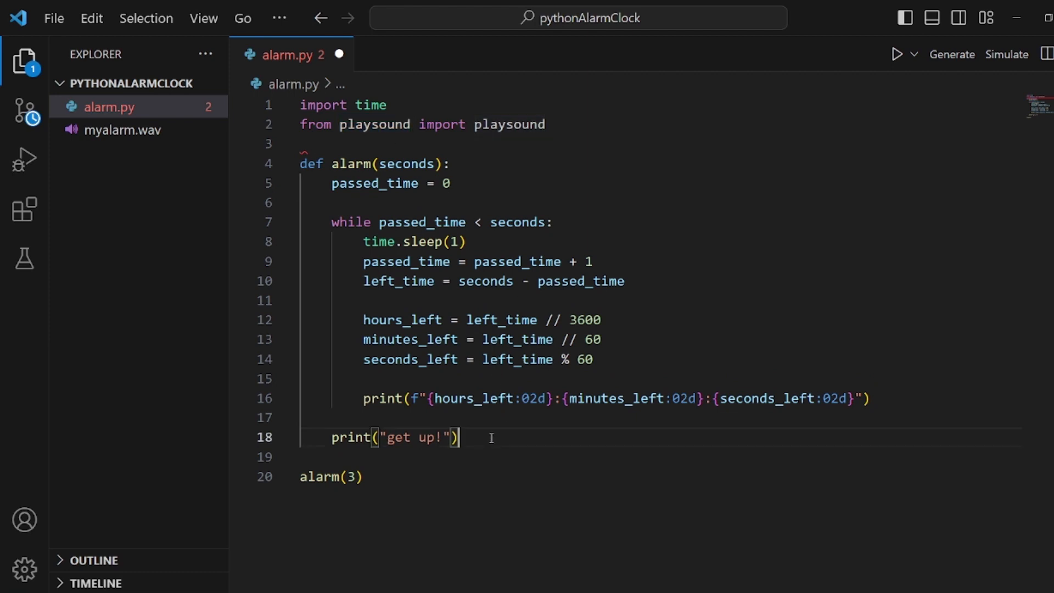
{"action": "type", "text": "playsound"}
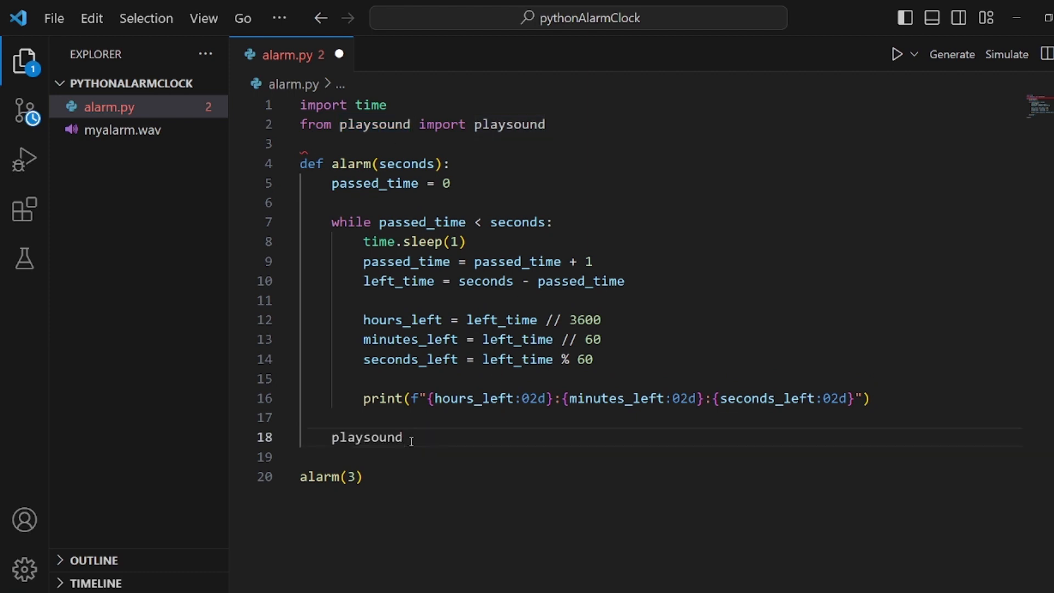
{"action": "type", "text": "(\"\")"}
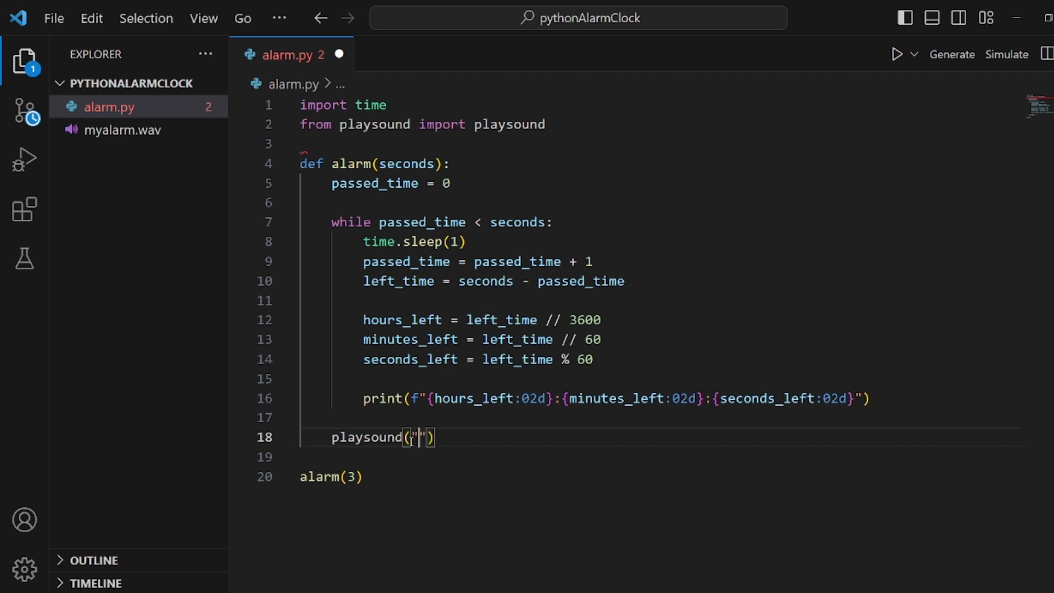
{"action": "scroll", "scroll_direction": "down", "scroll_amount": 3}
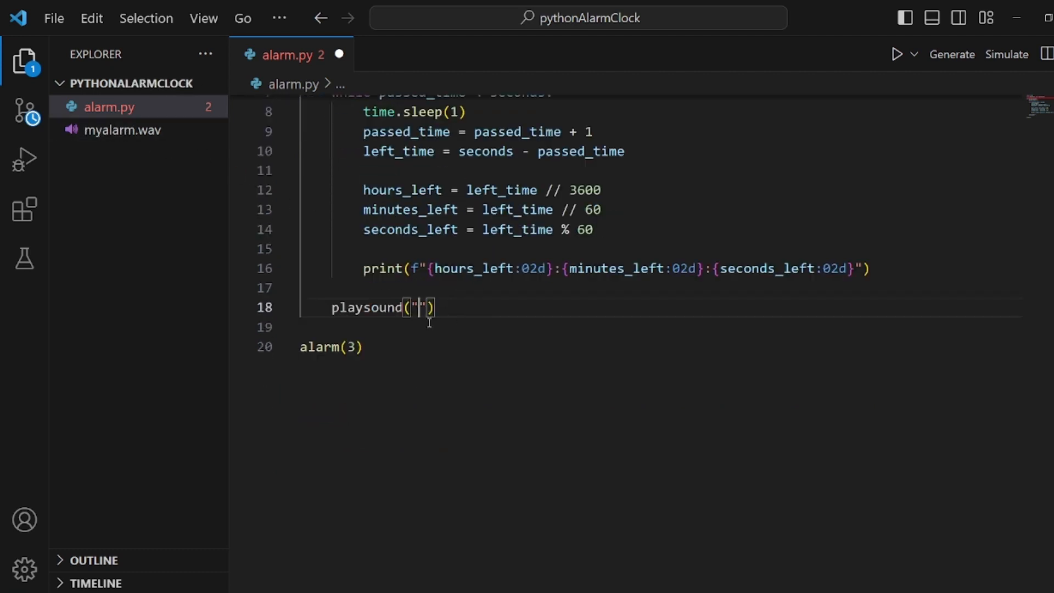
{"action": "right_click", "coordinate": [123, 130]}
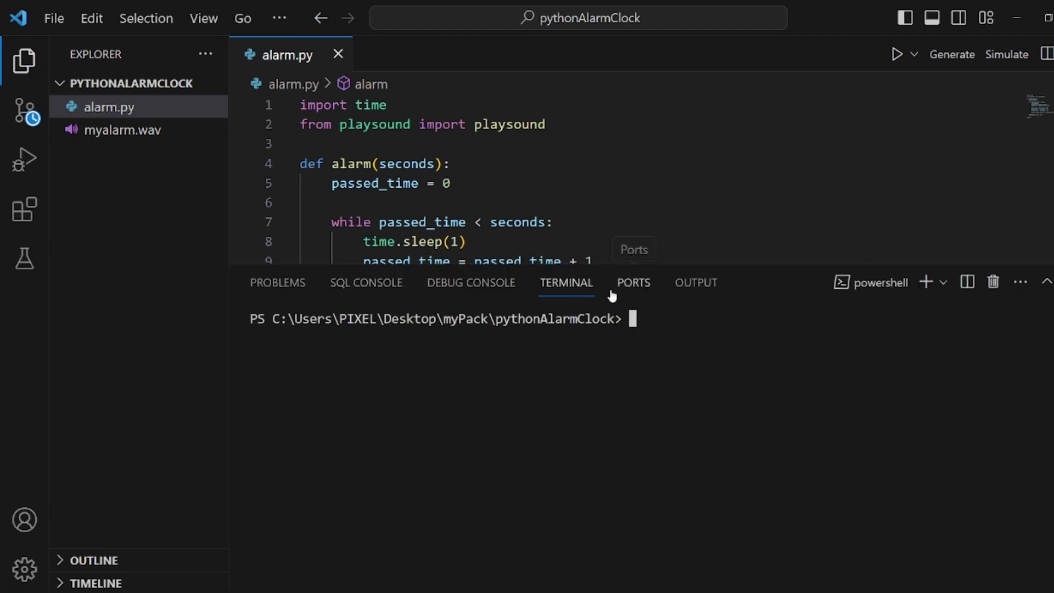
{"action": "left_click", "coordinate": [870, 55]}
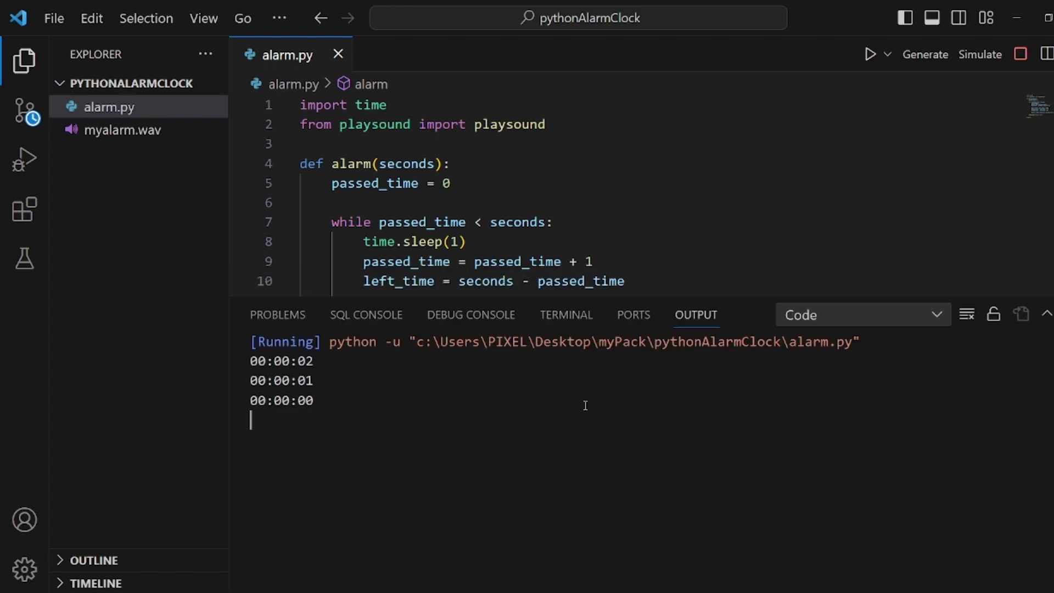